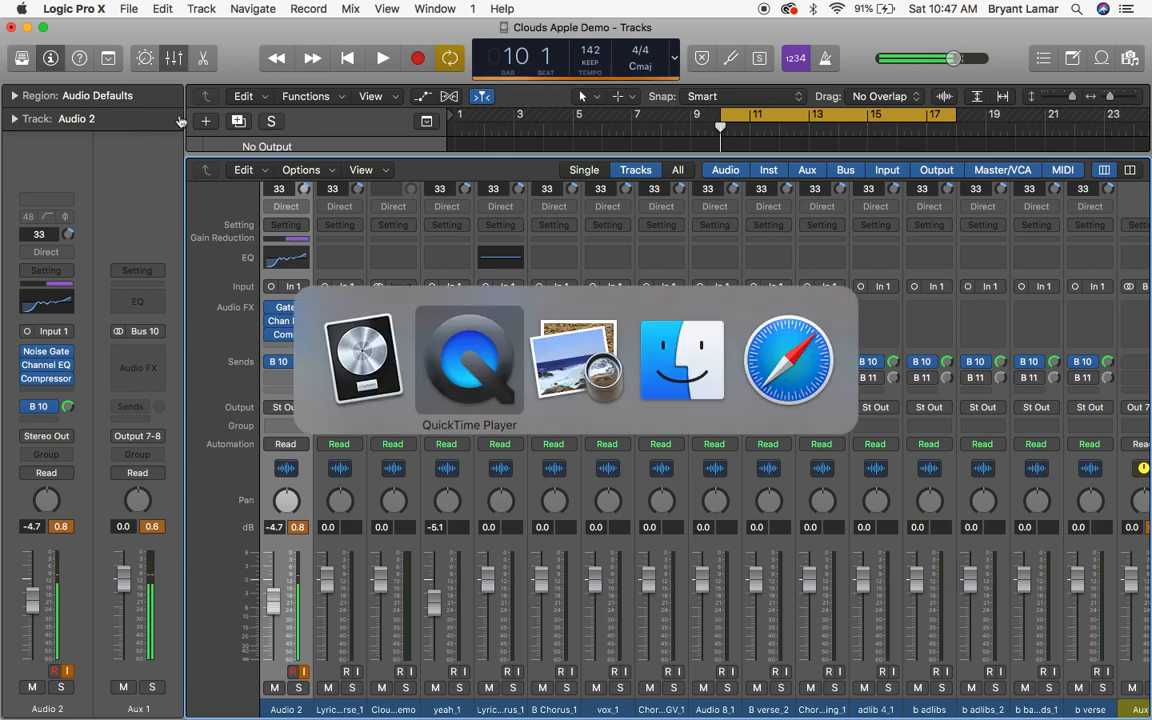
# Switch from Logic Pro X to the presentation slides in Preview.
pyautogui.click(469, 360)
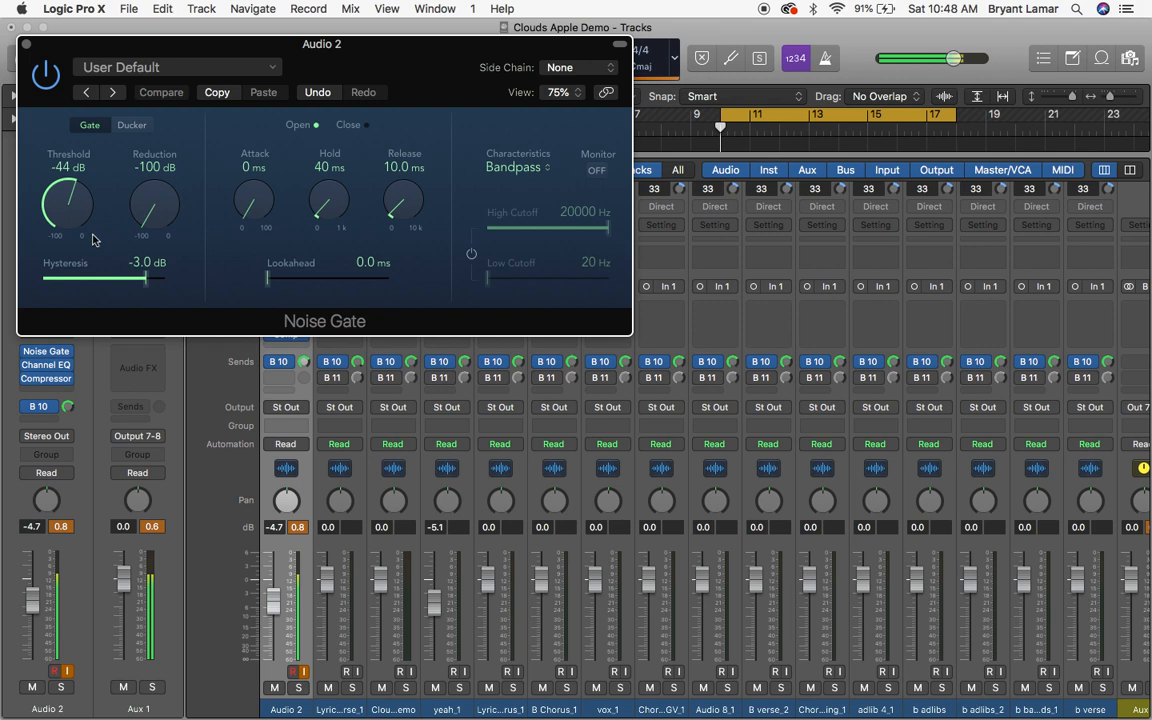
pyautogui.moveTo(213, 259)
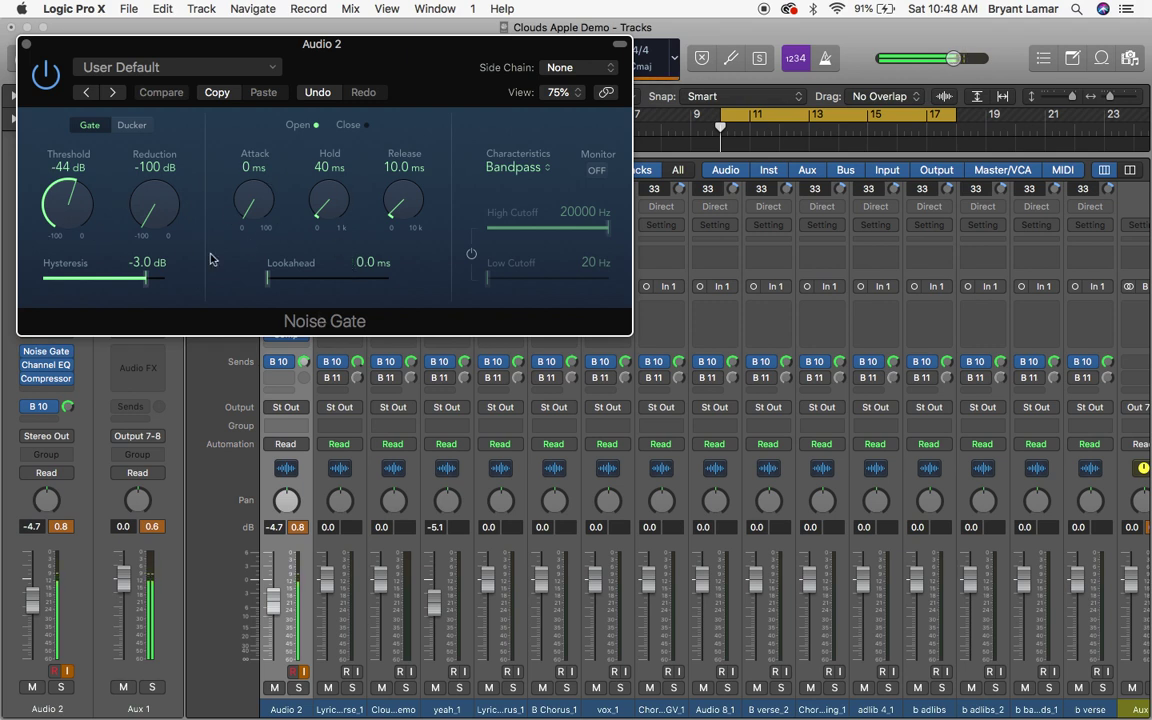
pyautogui.moveTo(340, 192)
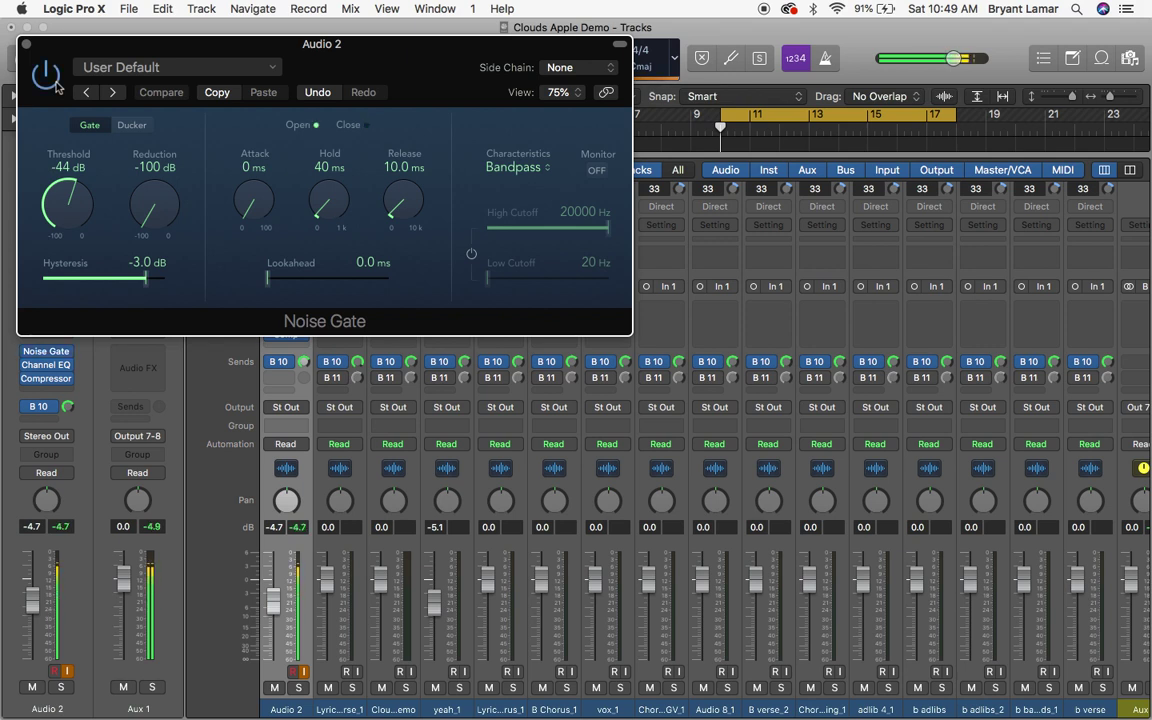
pyautogui.click(45, 75)
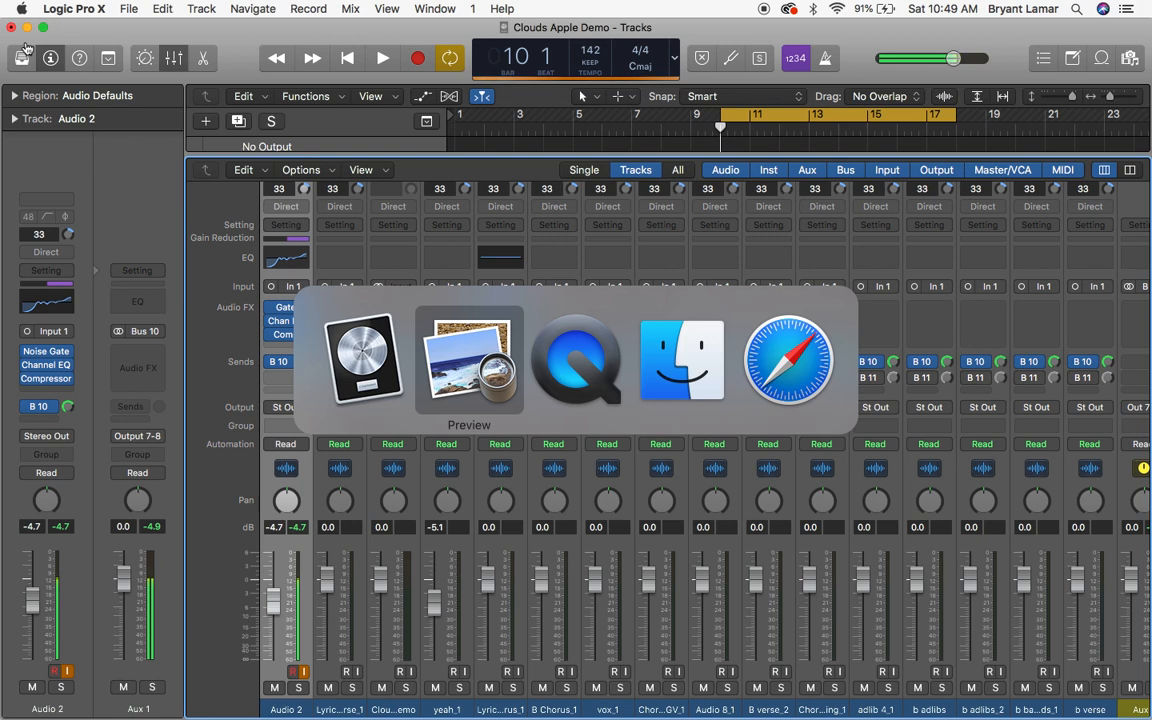
# Bring up Preview's Basic Audio Editing slide covering Clean, Control and Space.
pyautogui.click(468, 360)
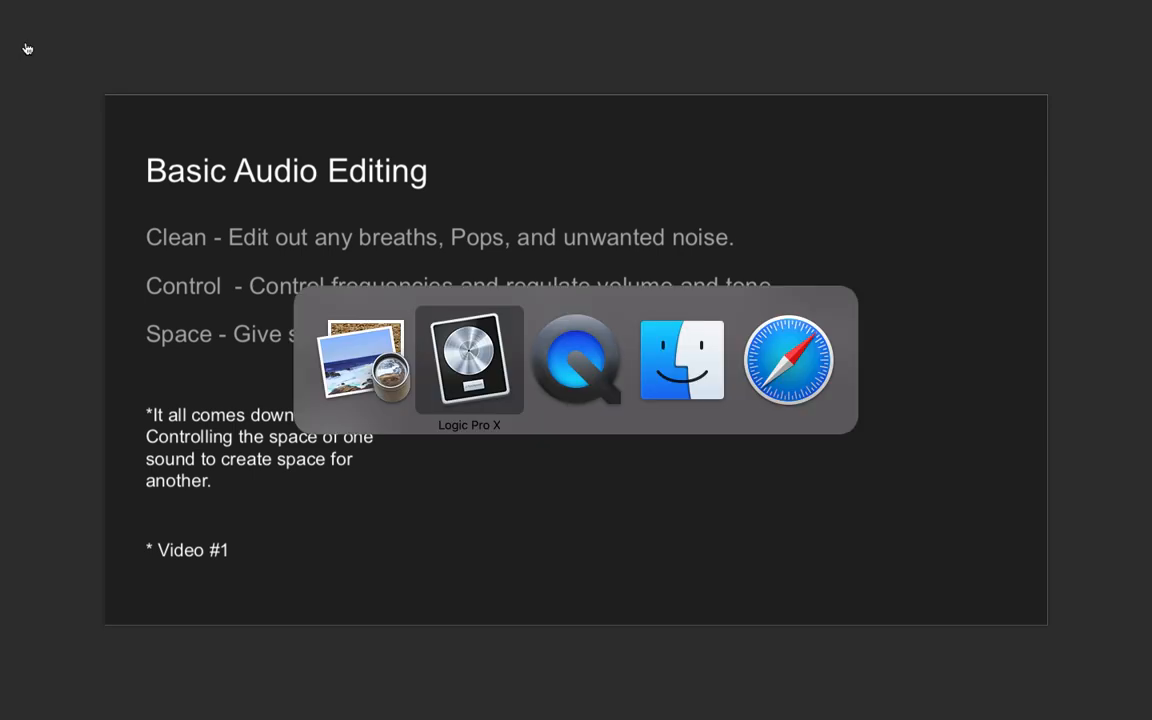
# Return to Logic, replace the mixer with the Tracks area, and select region Lyric Verse_1.27.
pyautogui.click(469, 360)
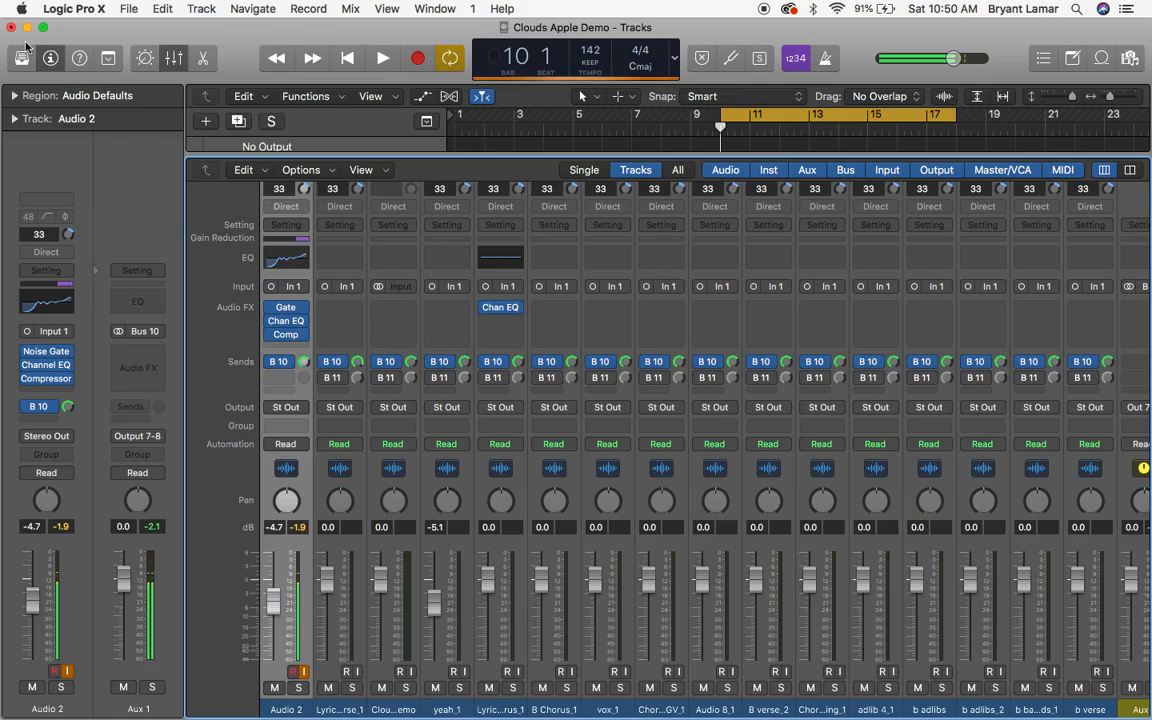
pyautogui.click(173, 57)
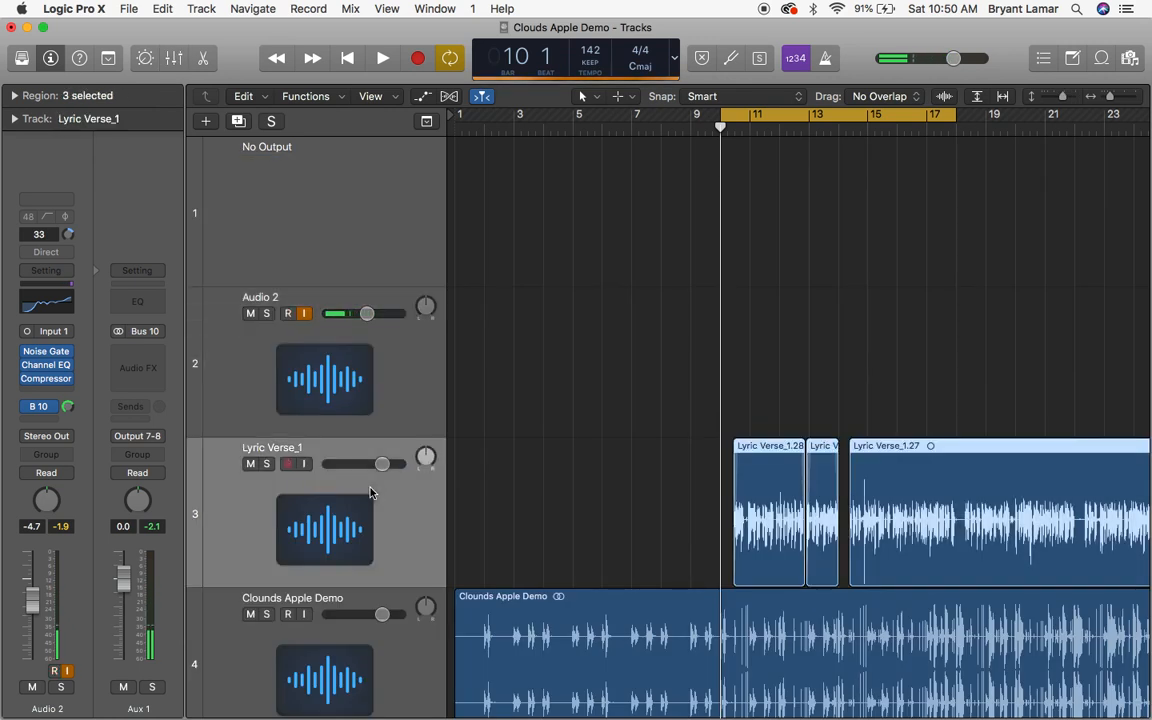
pyautogui.click(780, 515)
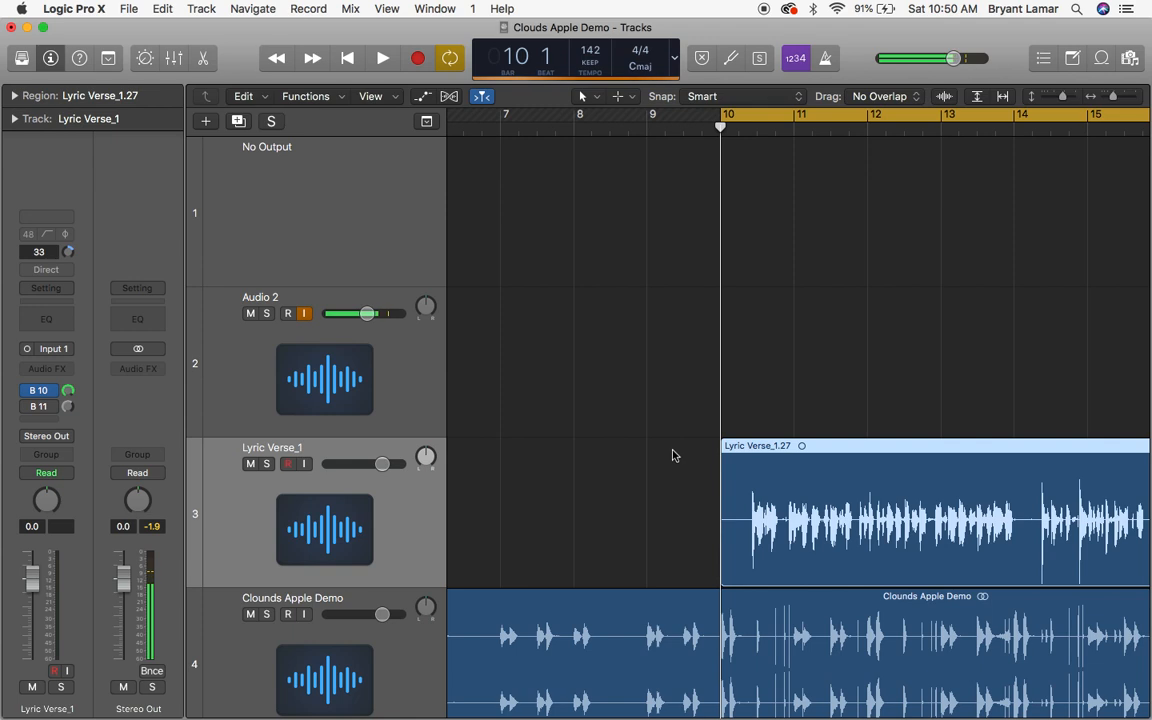
pyautogui.moveTo(708, 519)
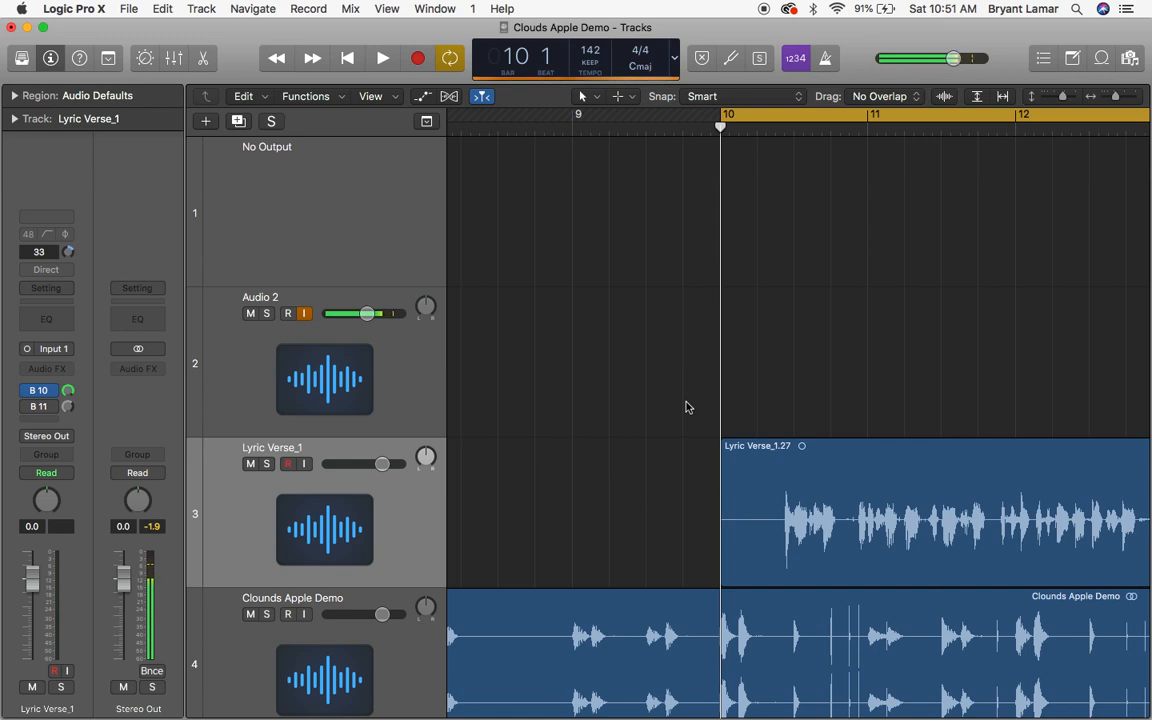
pyautogui.moveTo(646, 318)
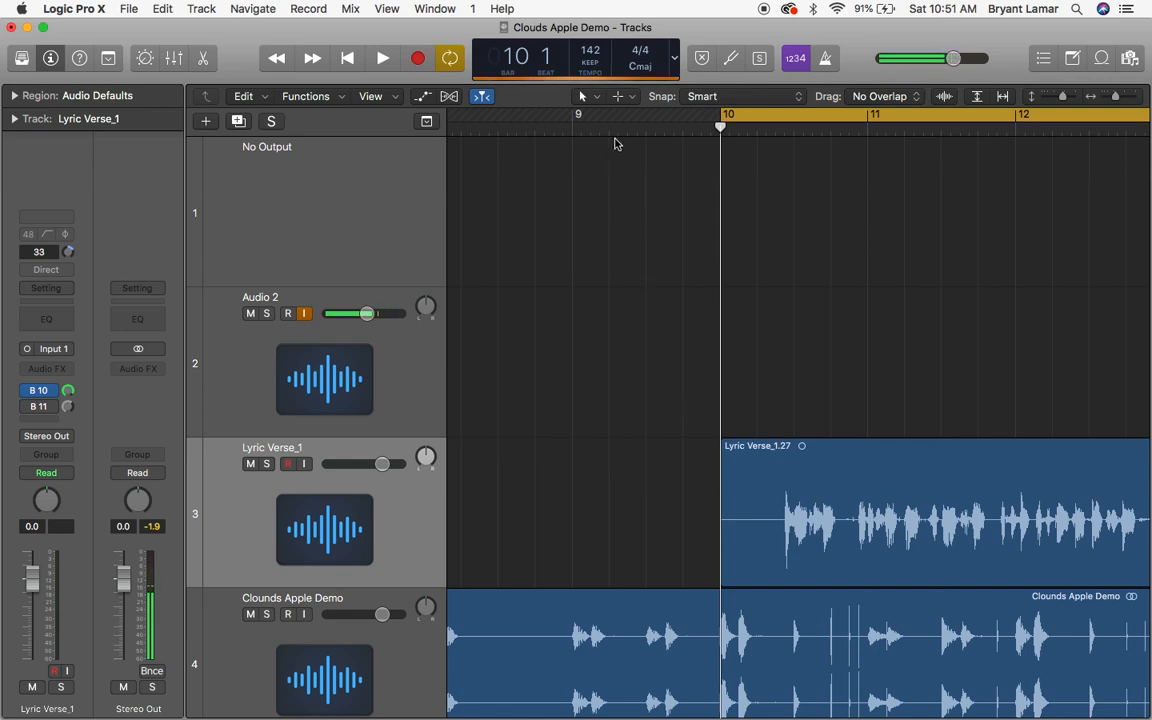
pyautogui.moveTo(600, 108)
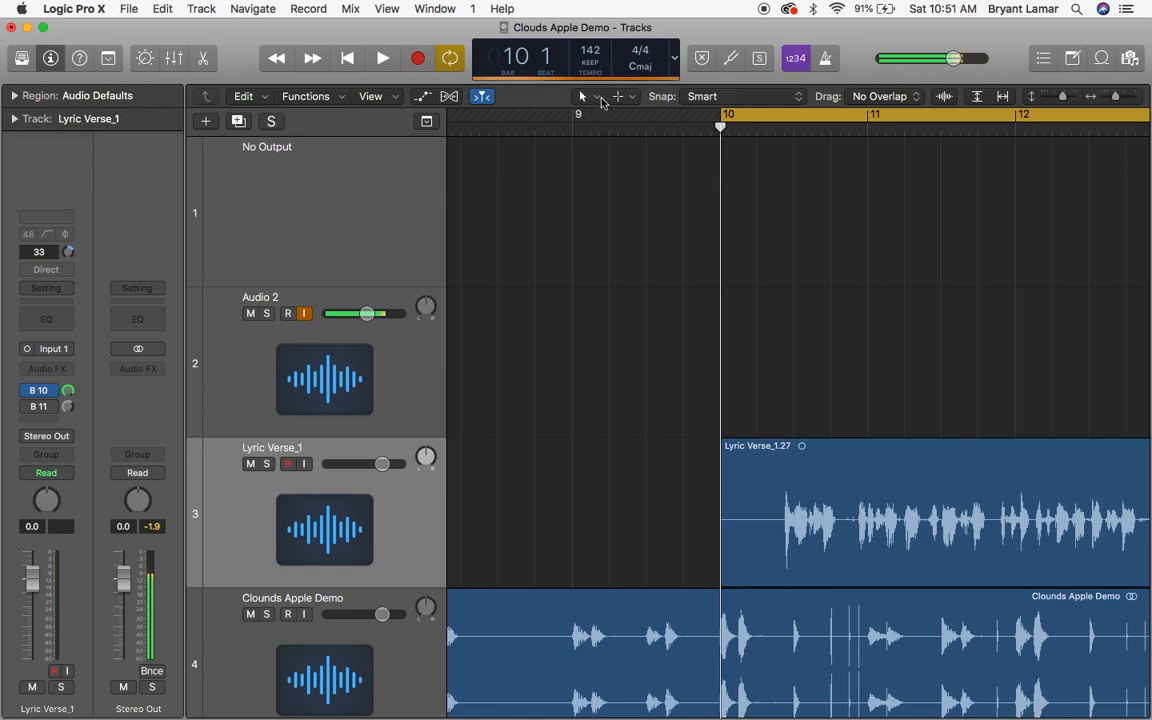
pyautogui.click(597, 96)
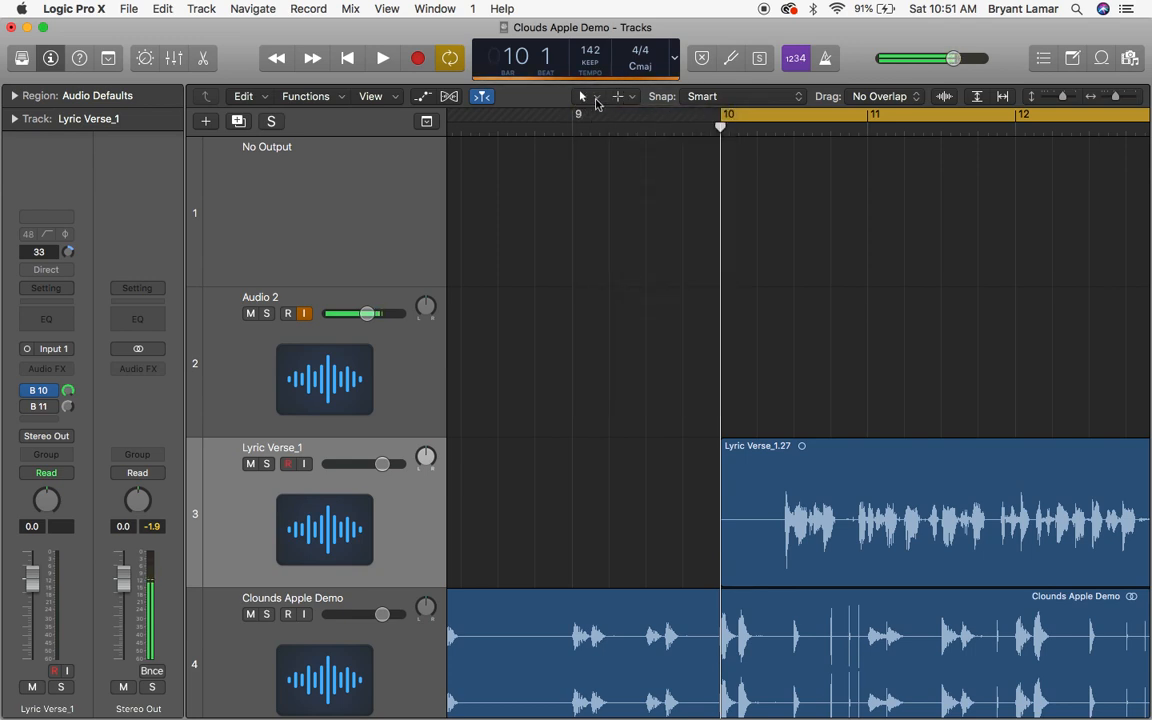
pyautogui.click(595, 96)
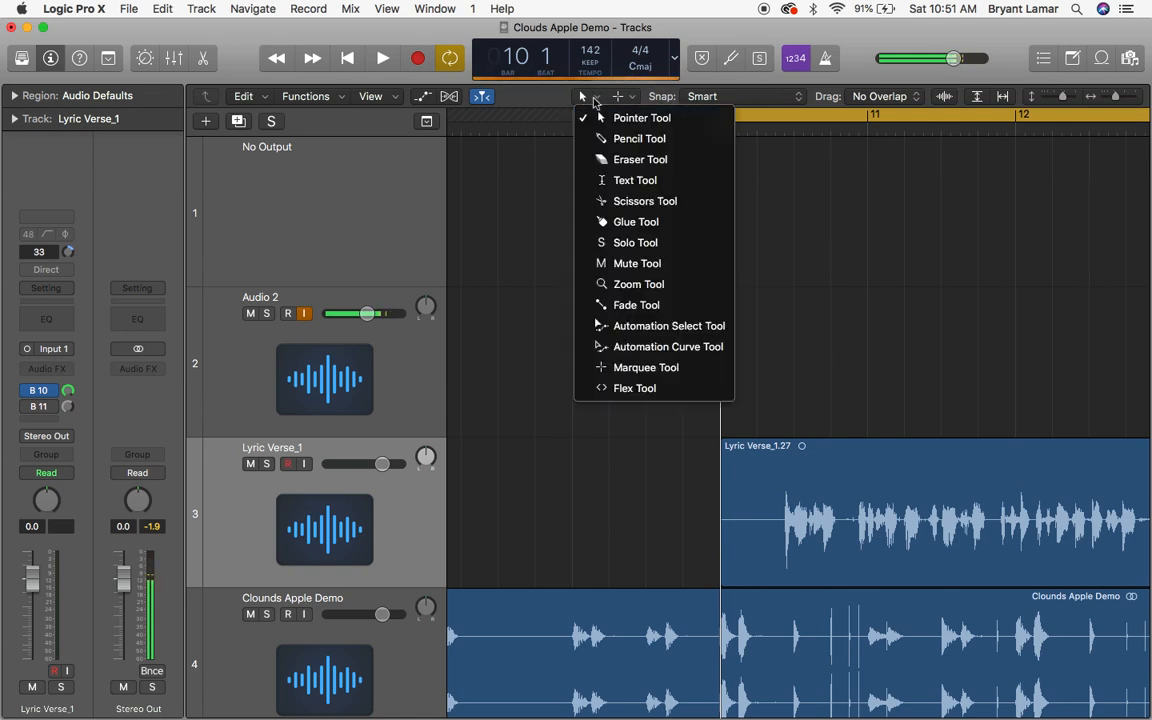
pyautogui.moveTo(635, 242)
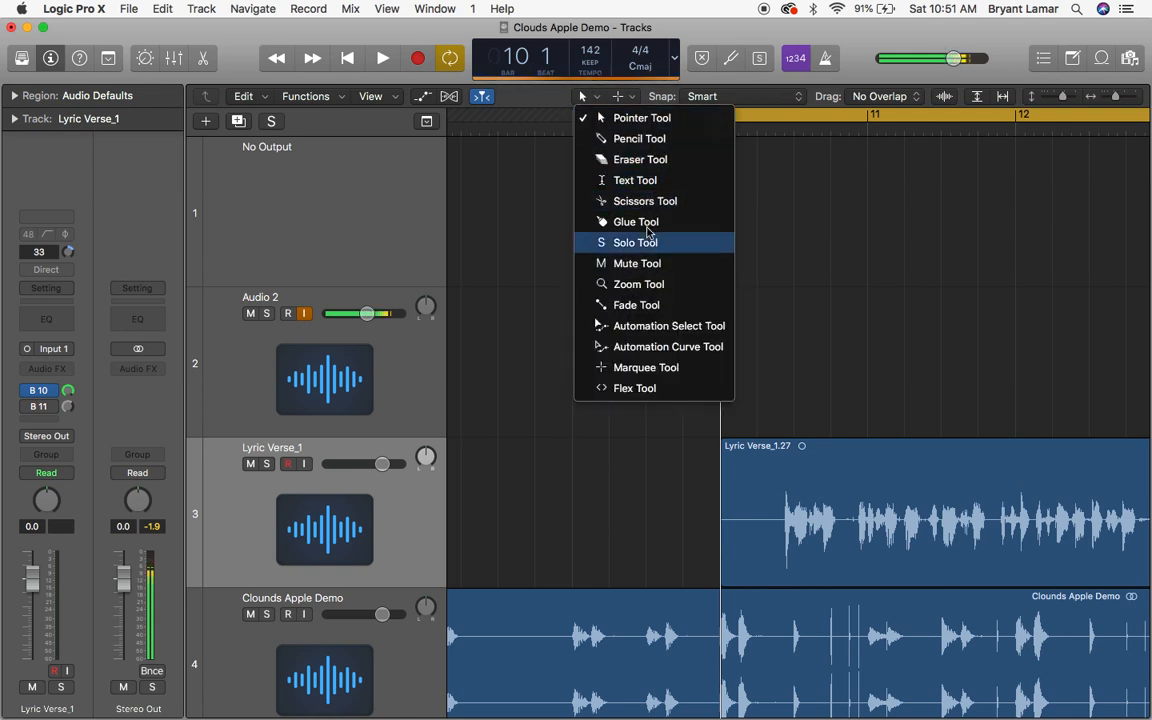
pyautogui.moveTo(668, 325)
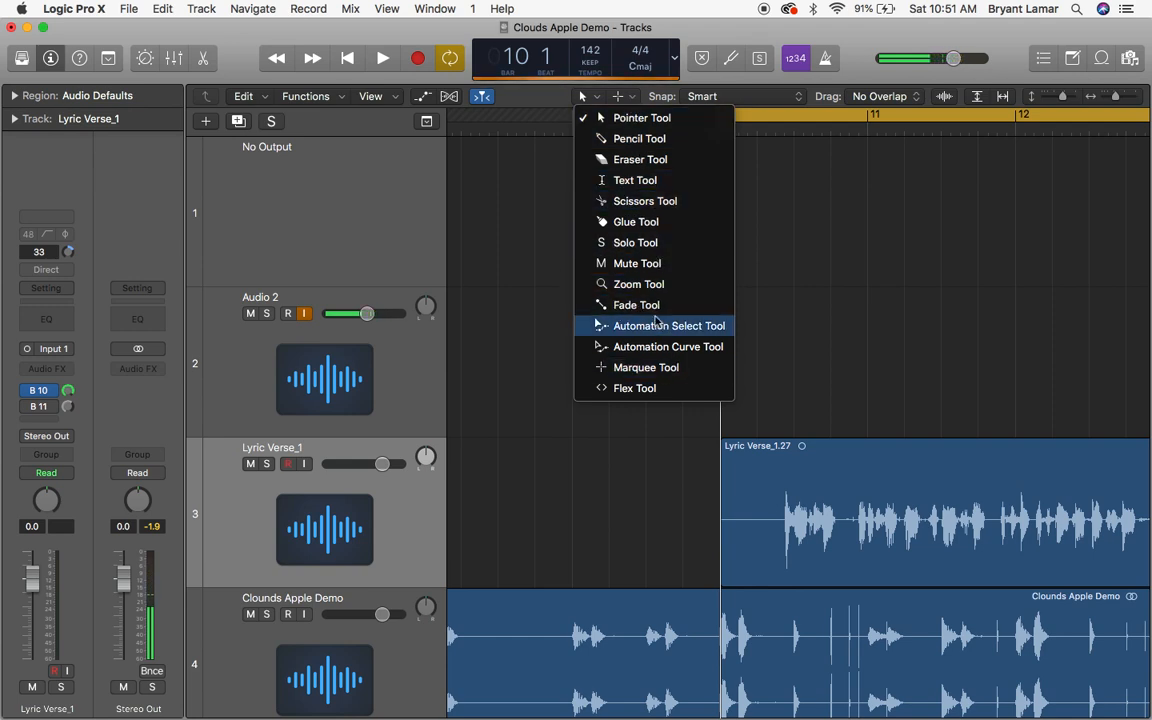
pyautogui.moveTo(636, 221)
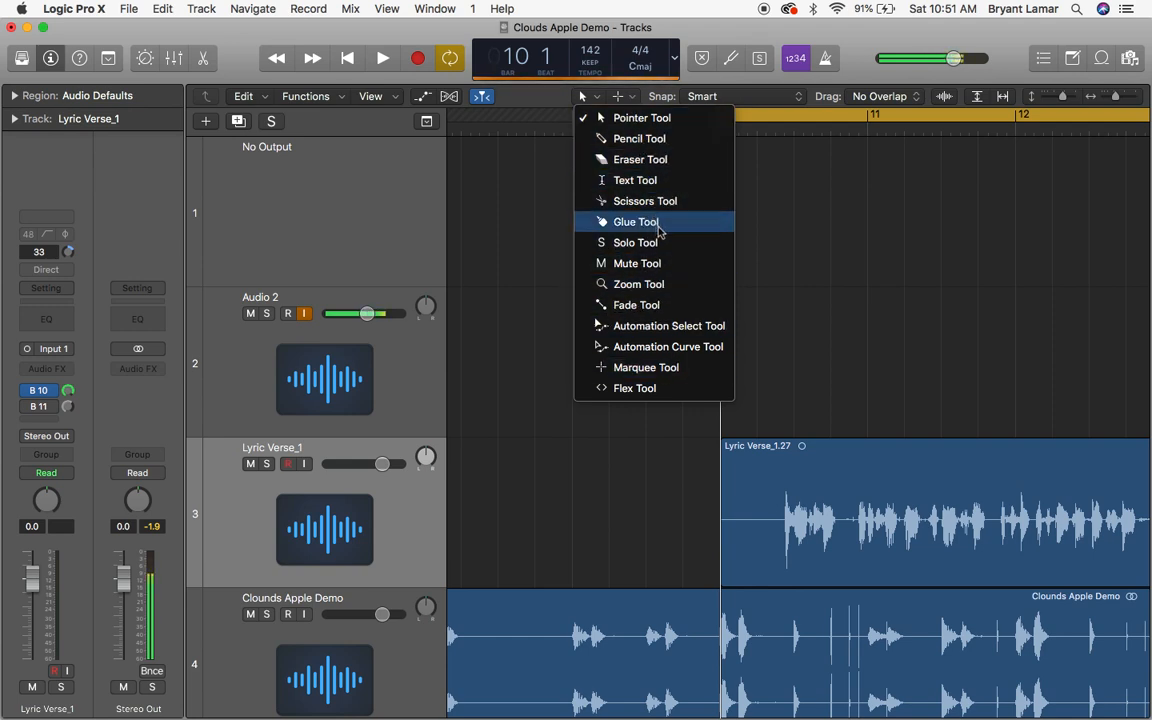
pyautogui.moveTo(645, 201)
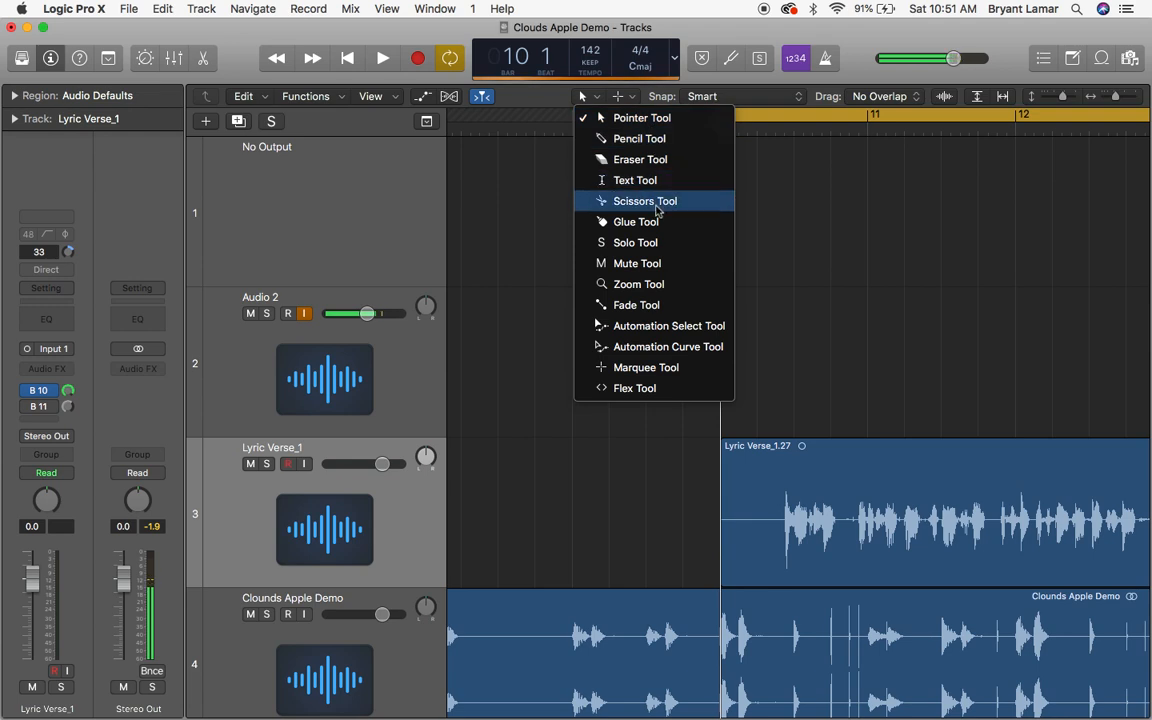
pyautogui.moveTo(651, 305)
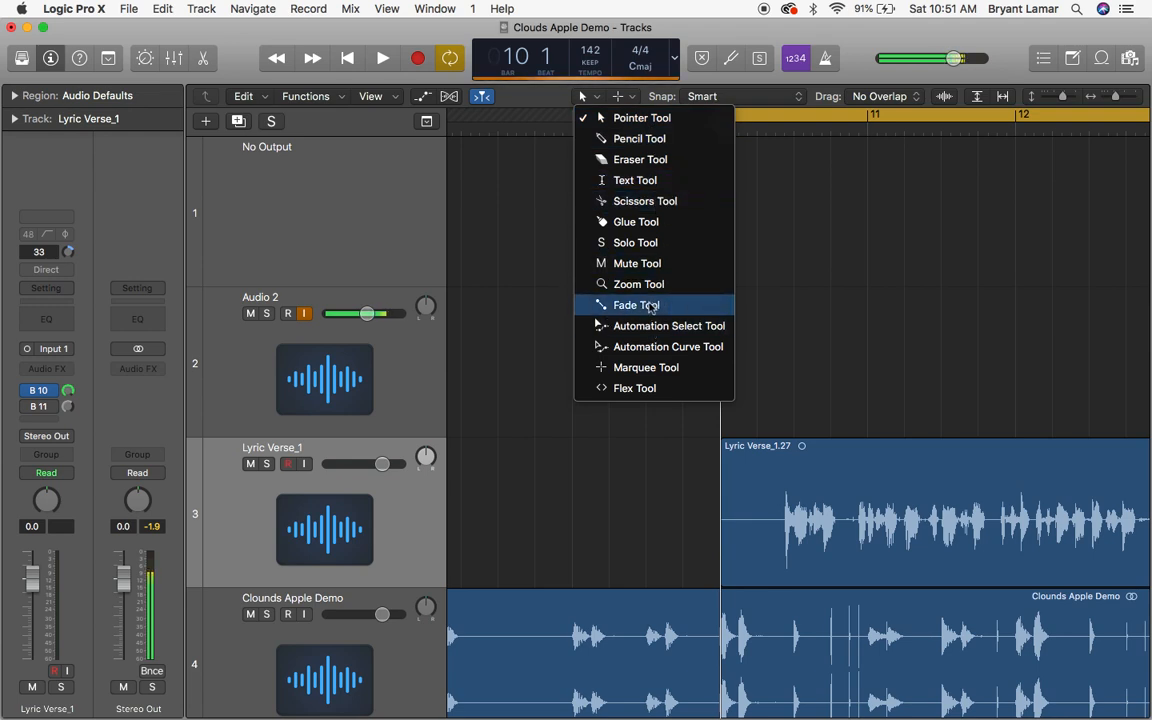
pyautogui.moveTo(668, 346)
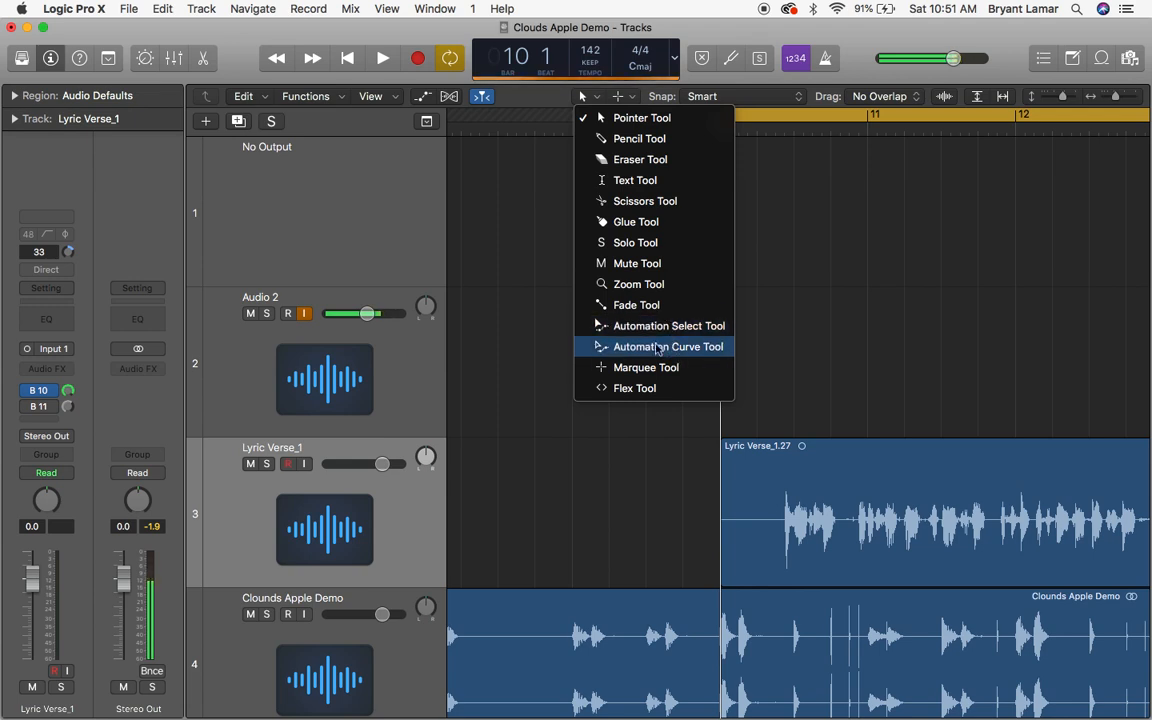
pyautogui.moveTo(655, 325)
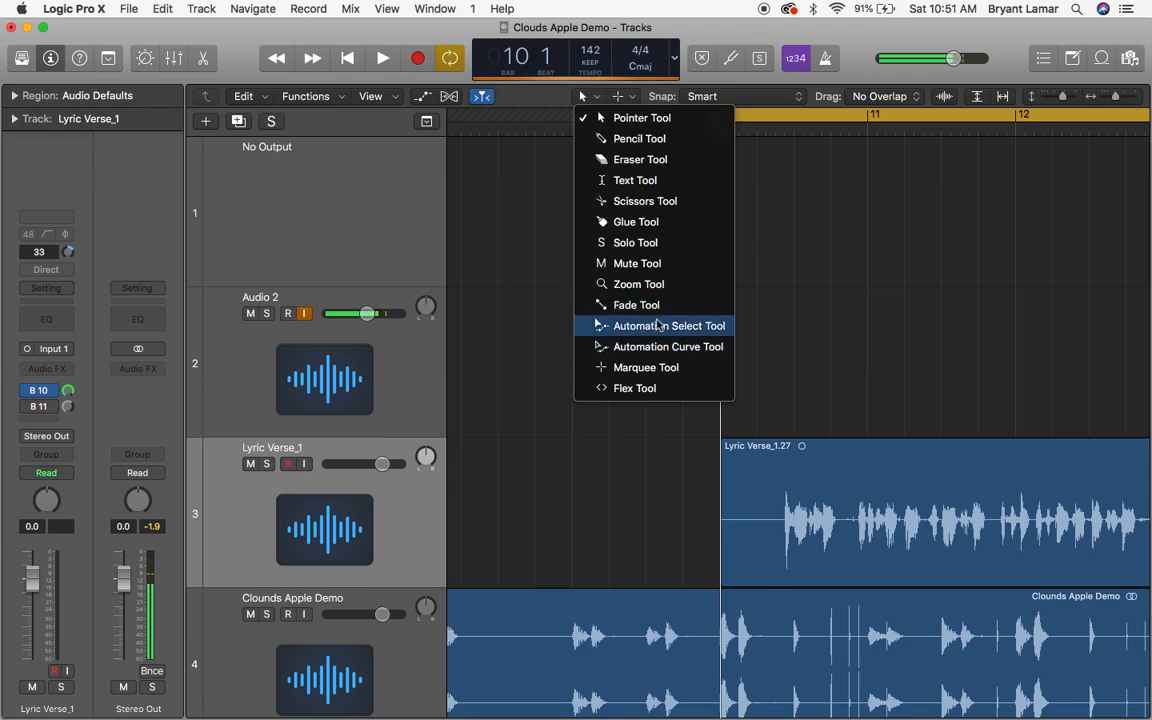
pyautogui.moveTo(640, 138)
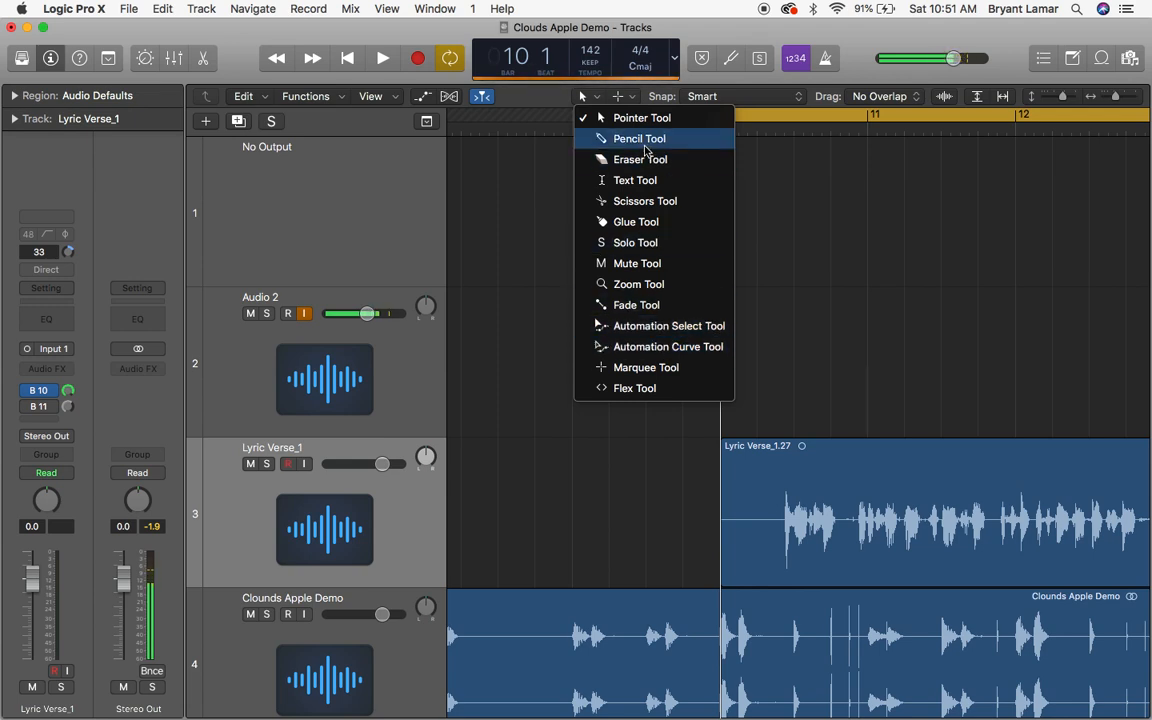
pyautogui.moveTo(640, 159)
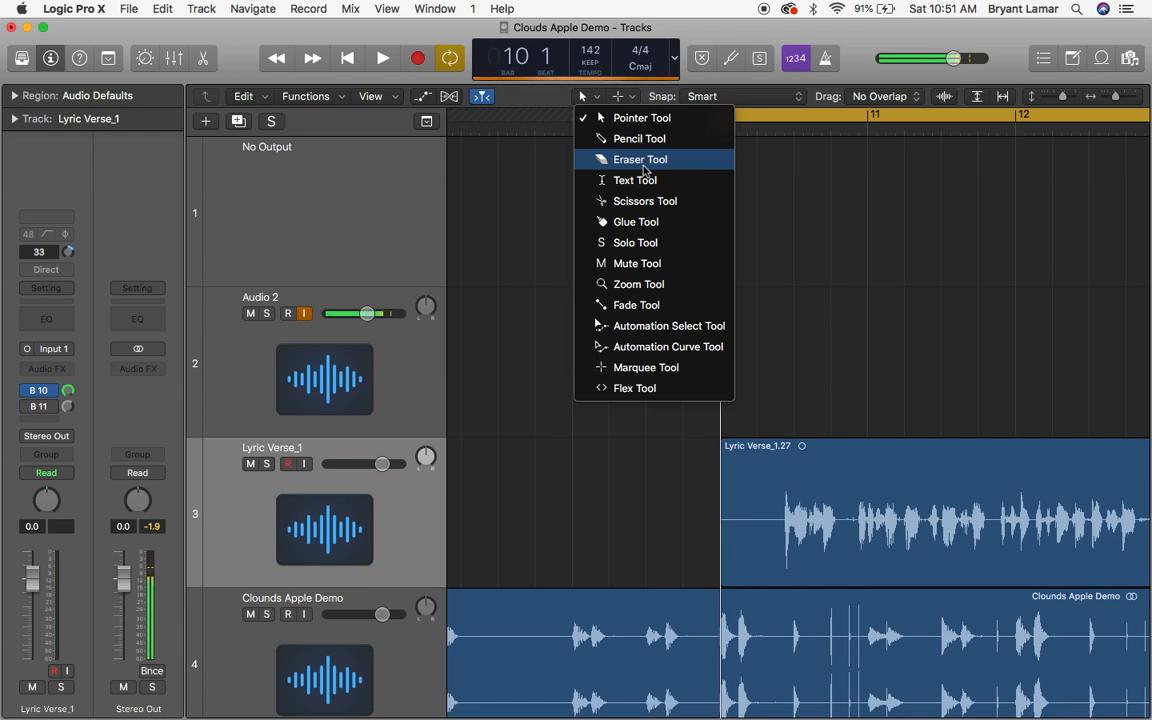
pyautogui.moveTo(531, 322)
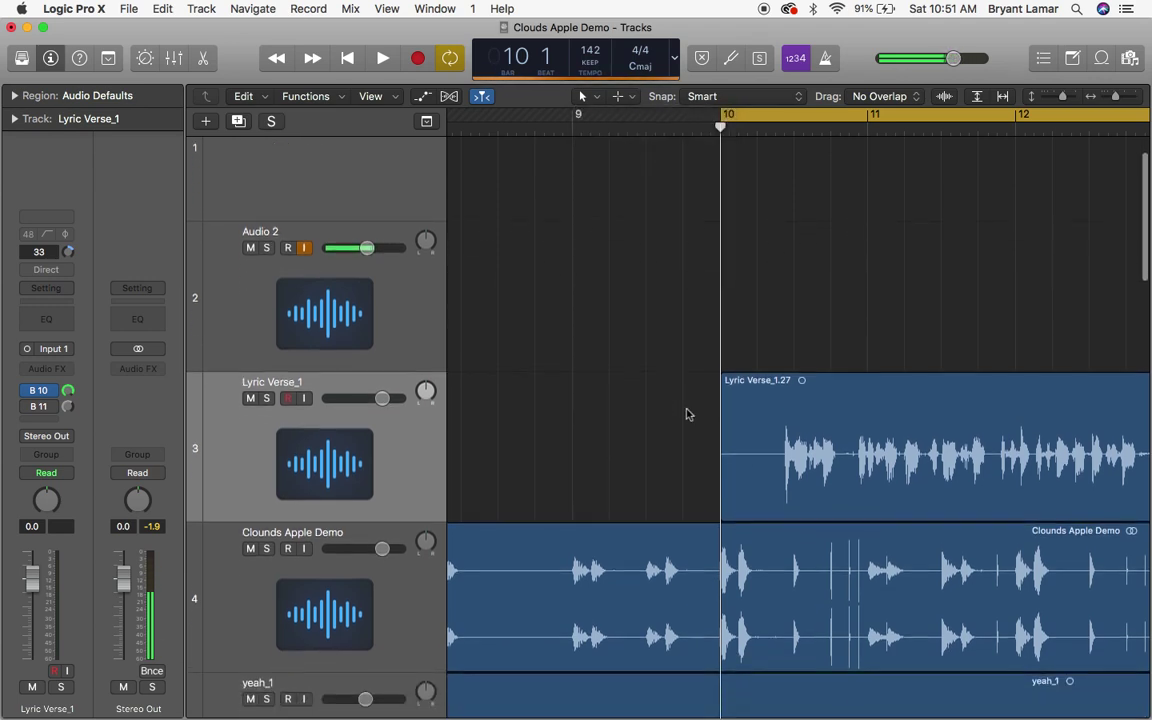
# Cut the Lyric Verse_1 region with the Scissors just before the singing at bar 10.
pyautogui.scroll(3)
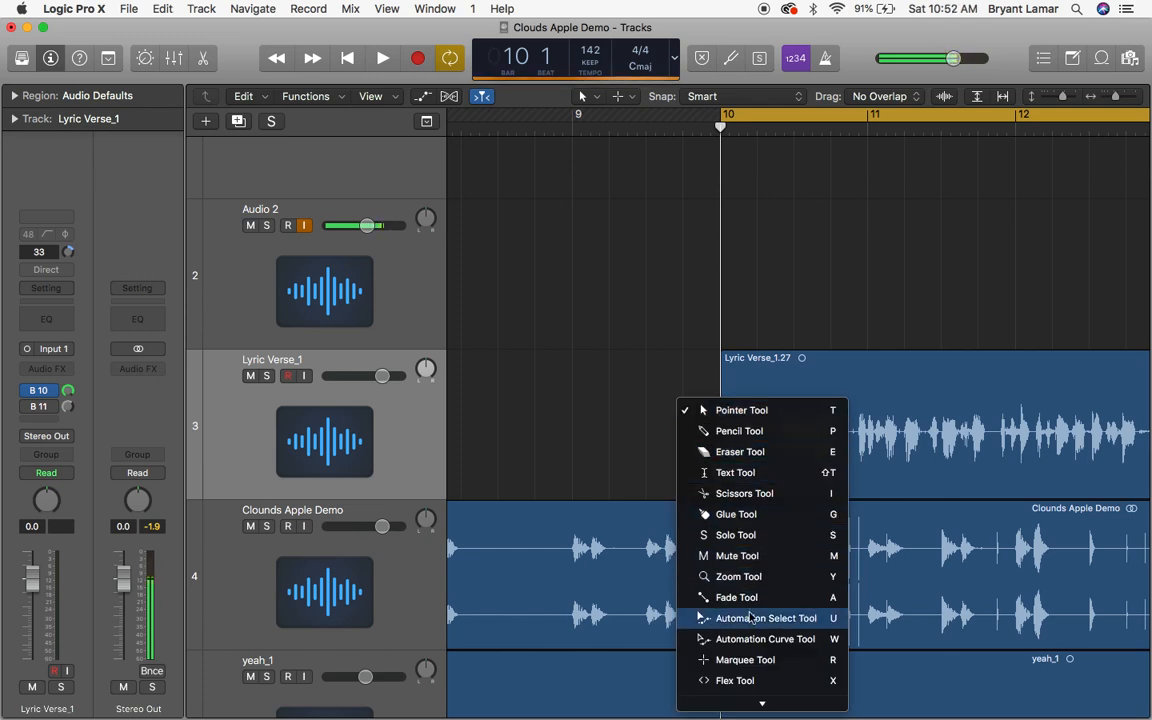
pyautogui.moveTo(663, 418)
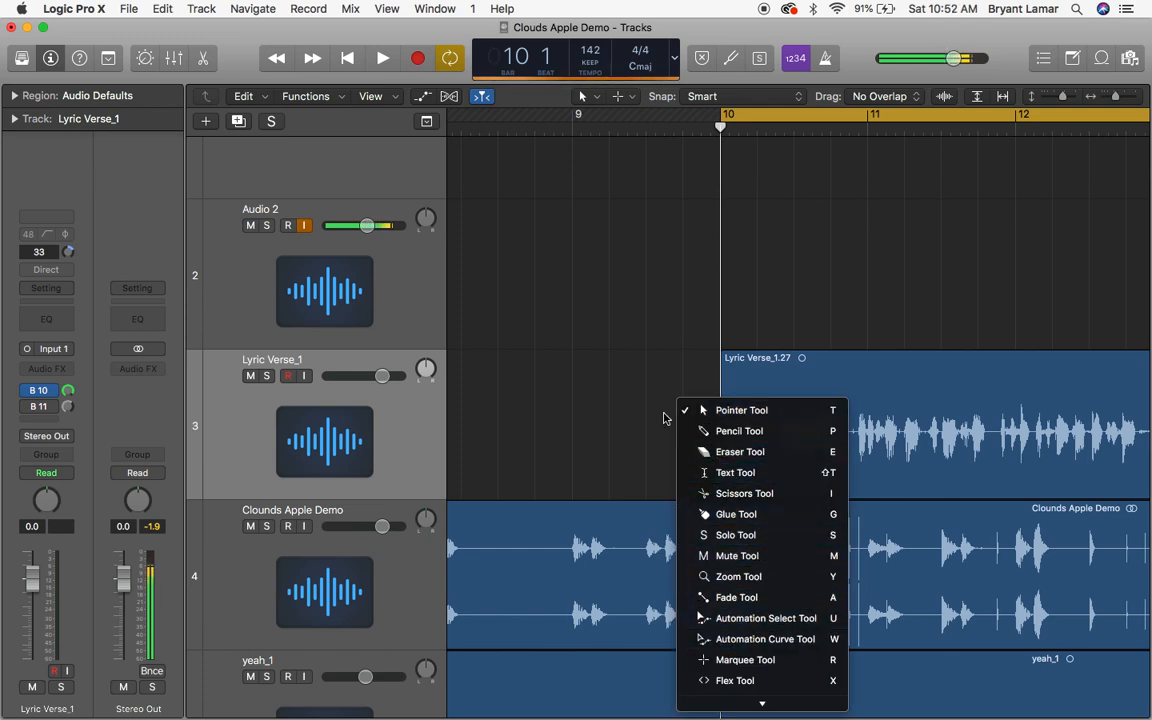
pyautogui.moveTo(744, 493)
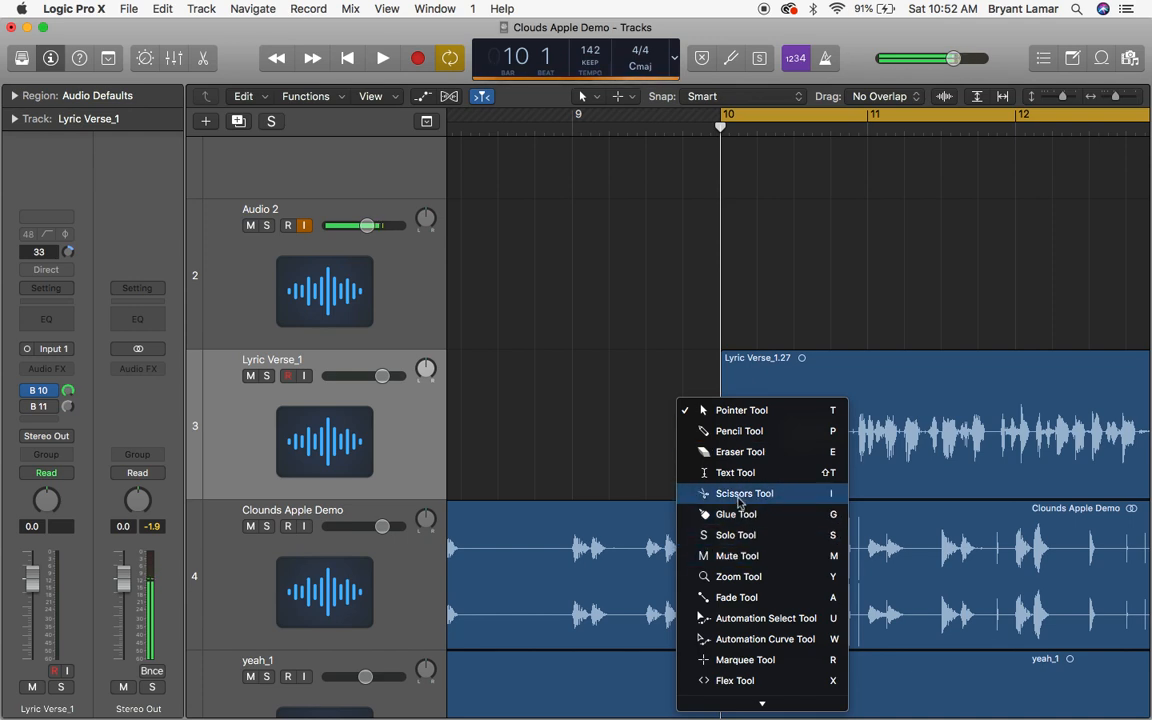
pyautogui.click(744, 493)
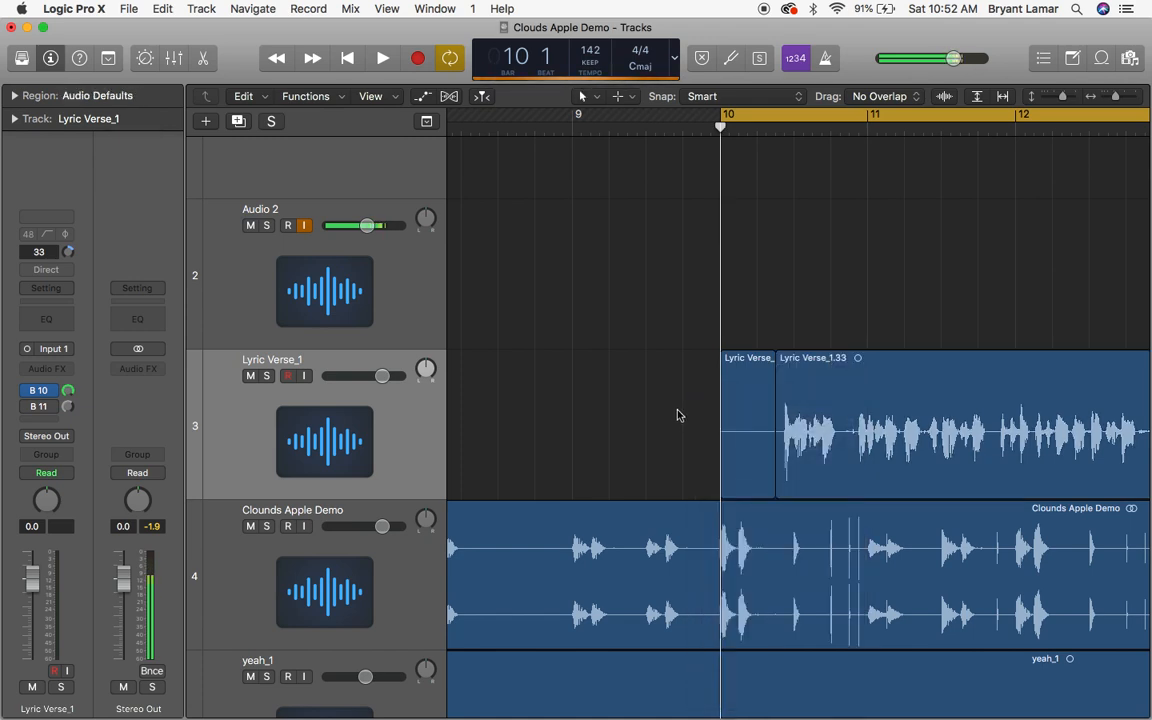
# Delete the short silent Lyric Verse_1.32 piece before the vocals at bar 10.
pyautogui.click(747, 420)
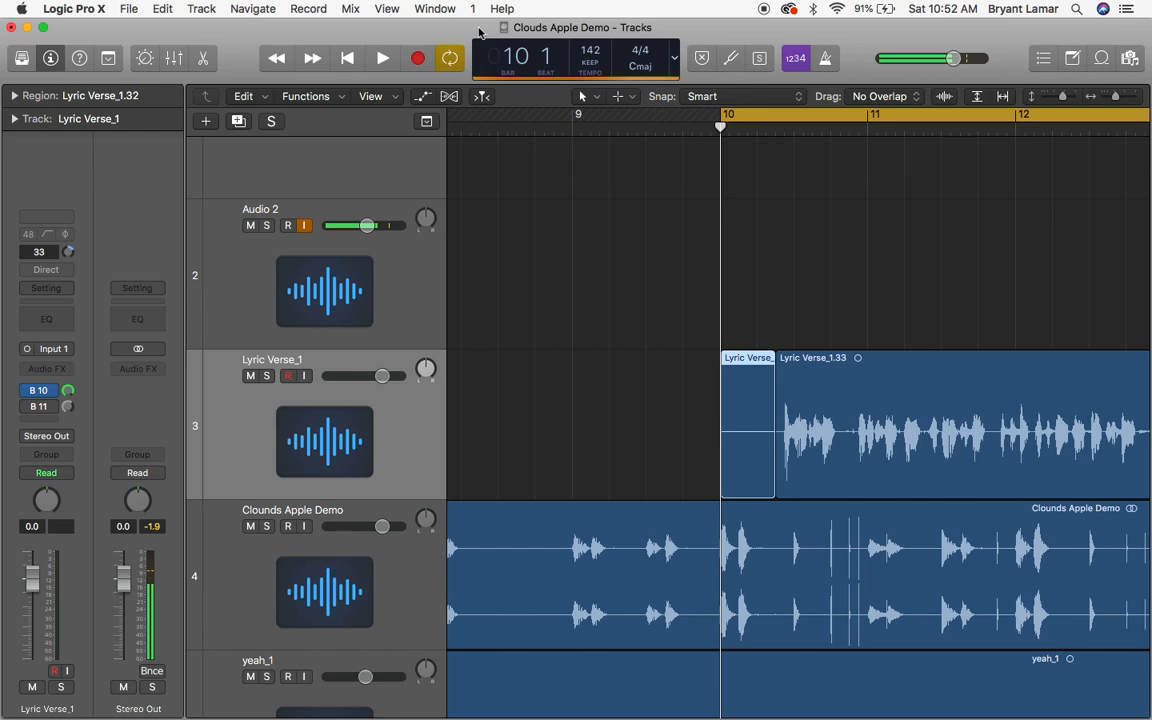
pyautogui.click(674, 57)
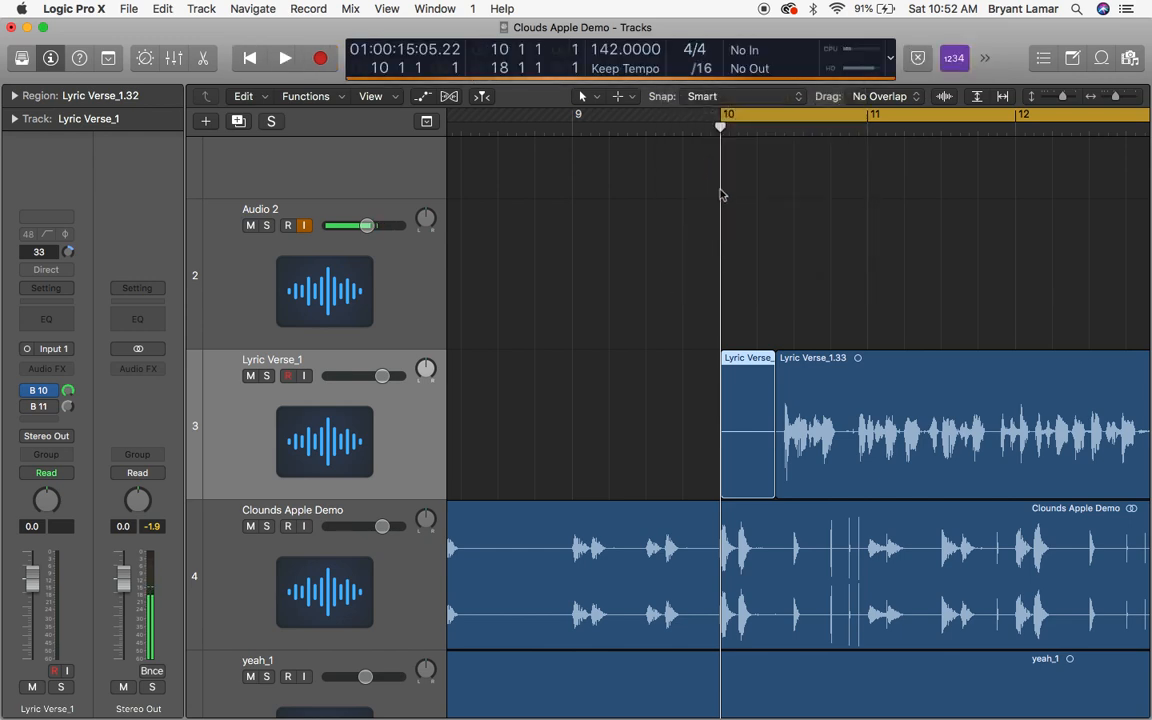
pyautogui.click(747, 425)
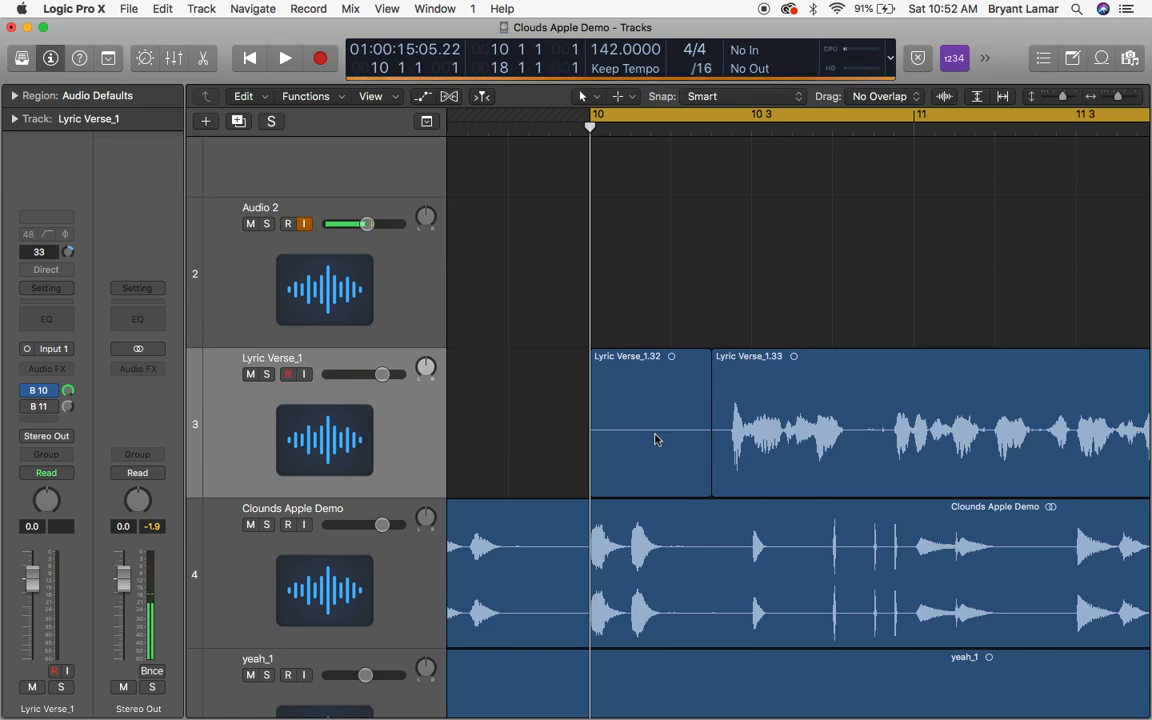
pyautogui.moveTo(355, 223); pyautogui.dragTo(367, 223)
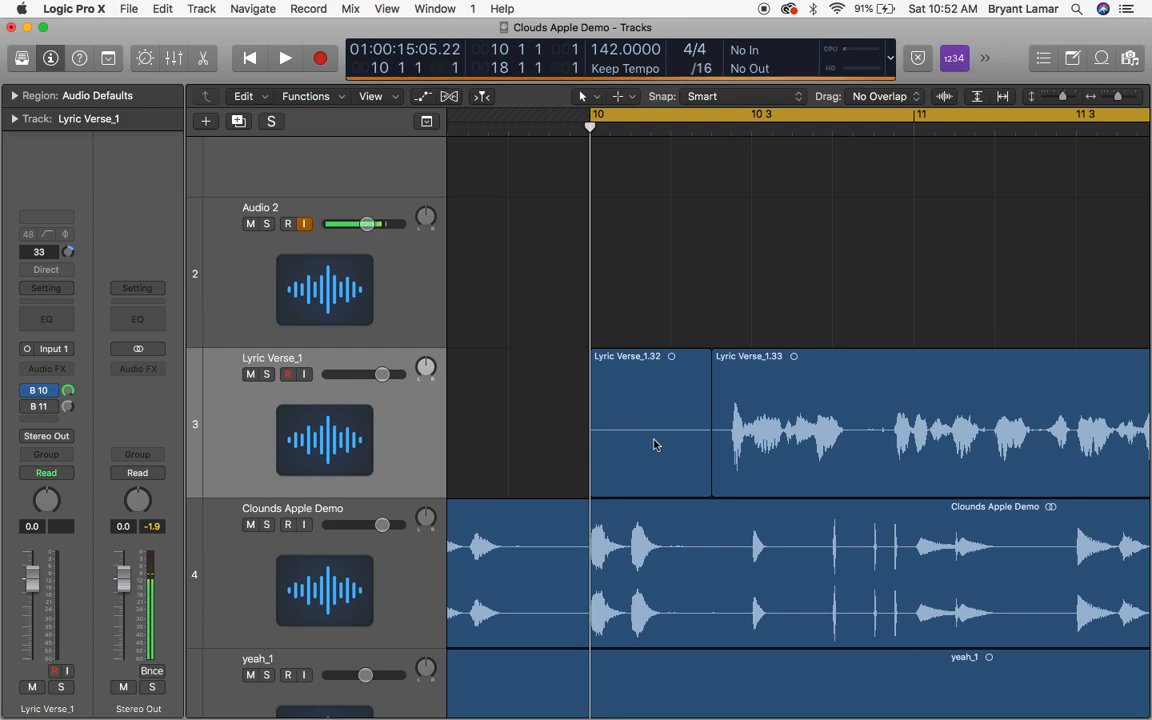
pyautogui.moveTo(696, 438)
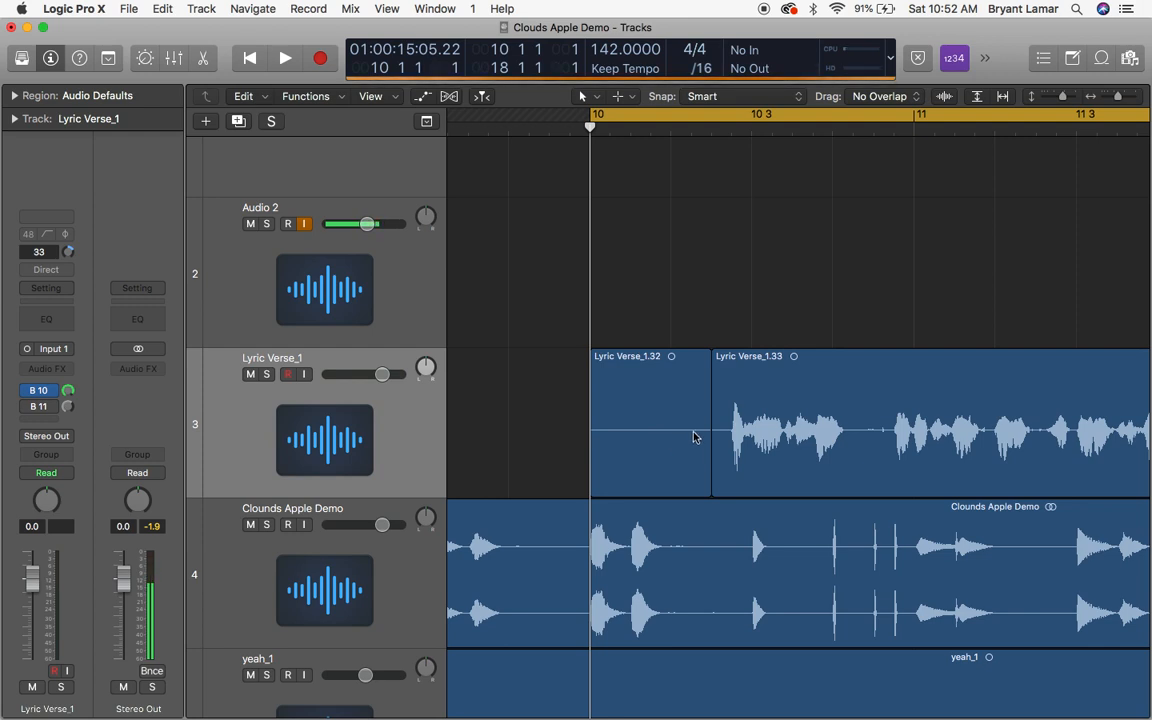
pyautogui.moveTo(640, 405)
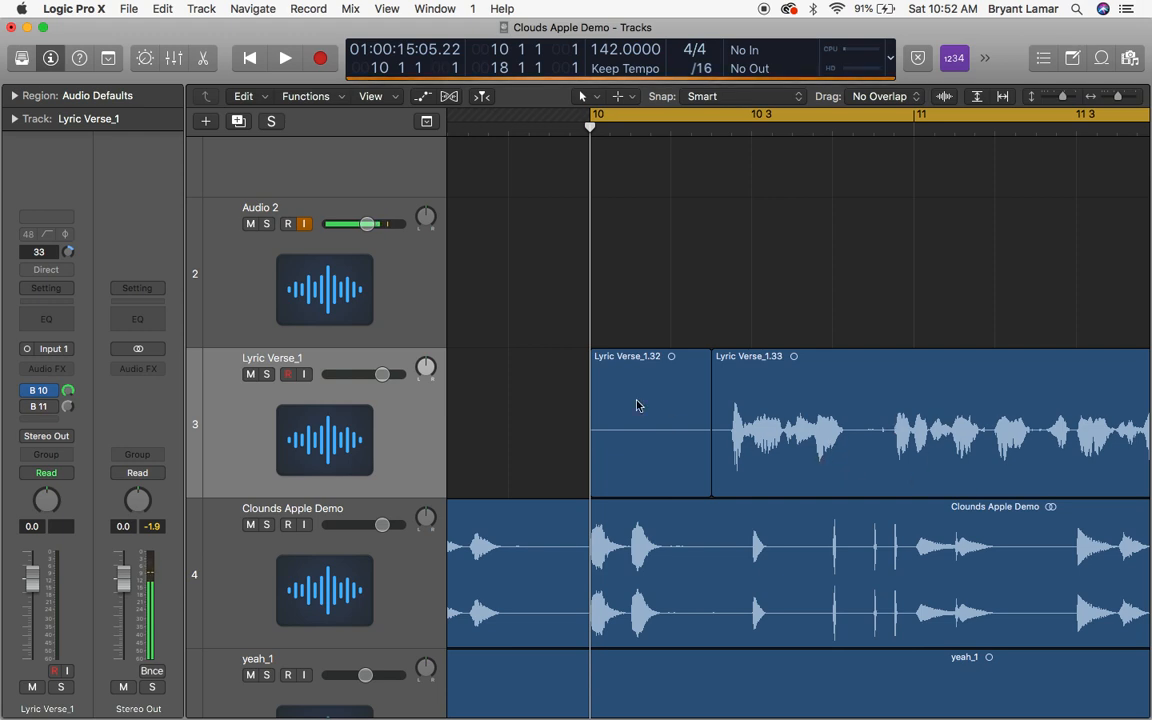
pyautogui.moveTo(735, 467)
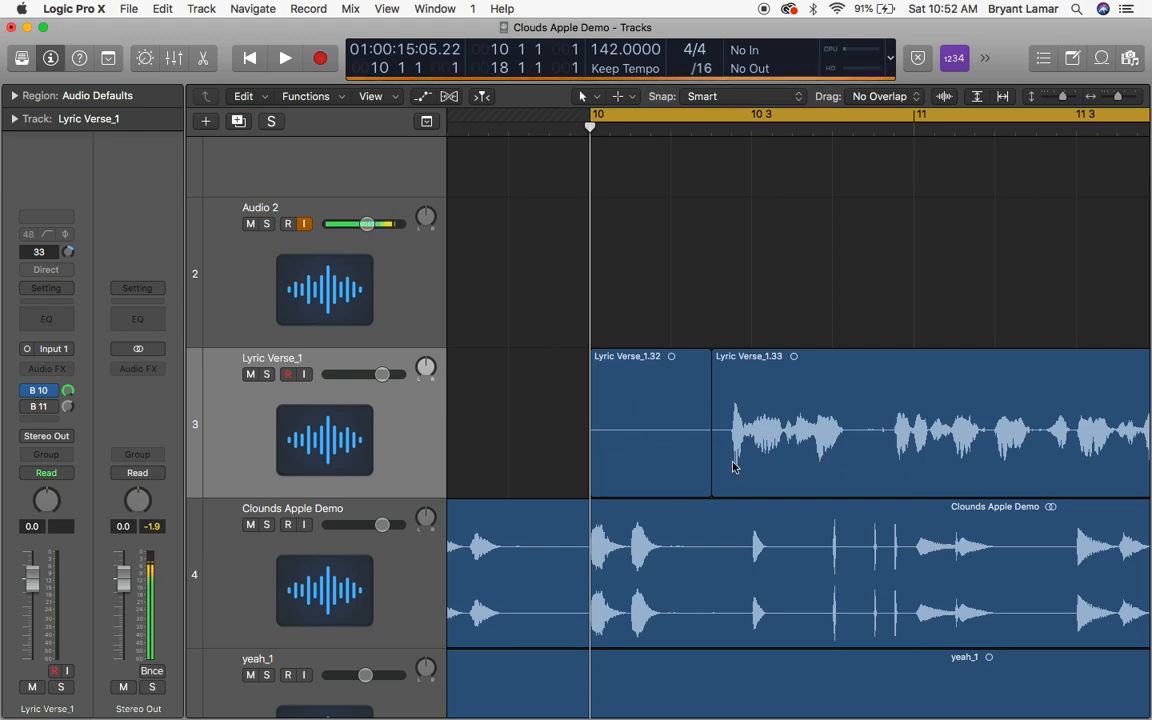
pyautogui.moveTo(703, 417)
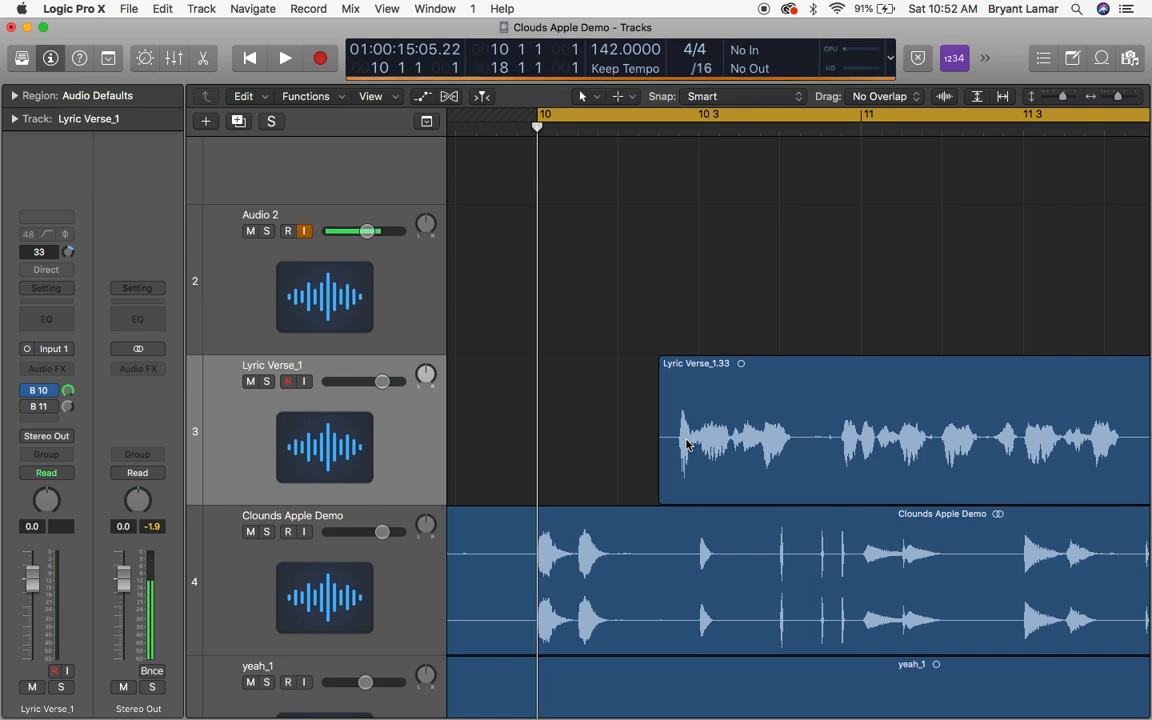
pyautogui.moveTo(785, 451)
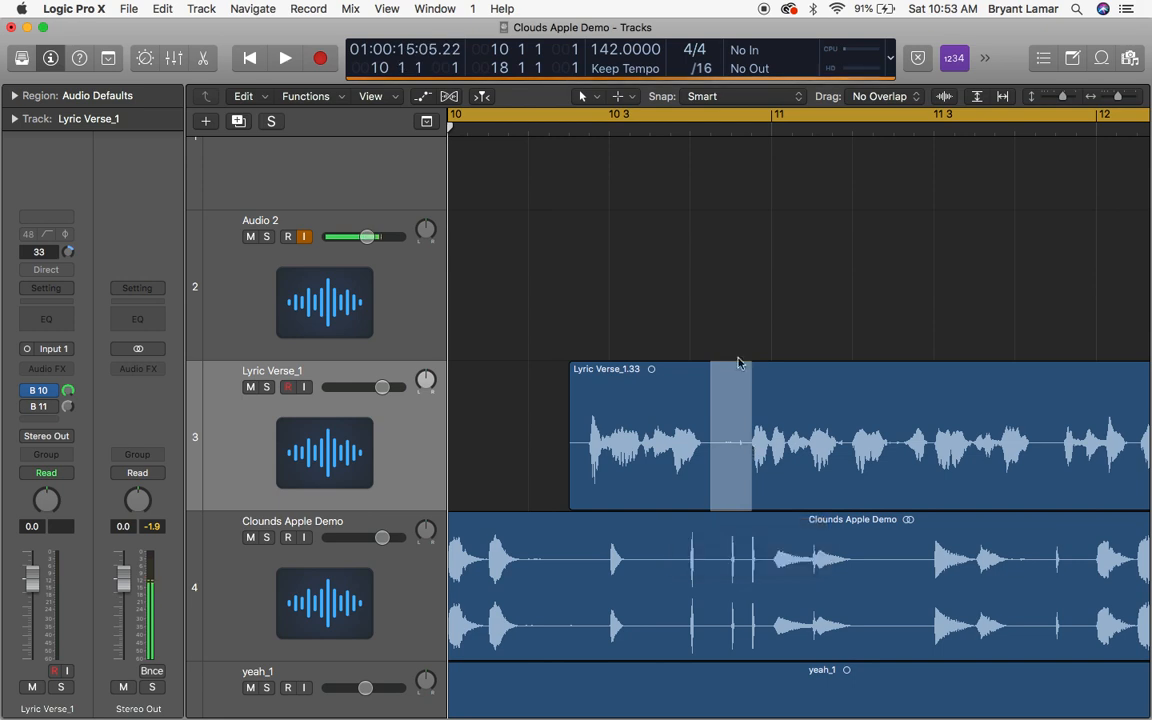
pyautogui.click(698, 354)
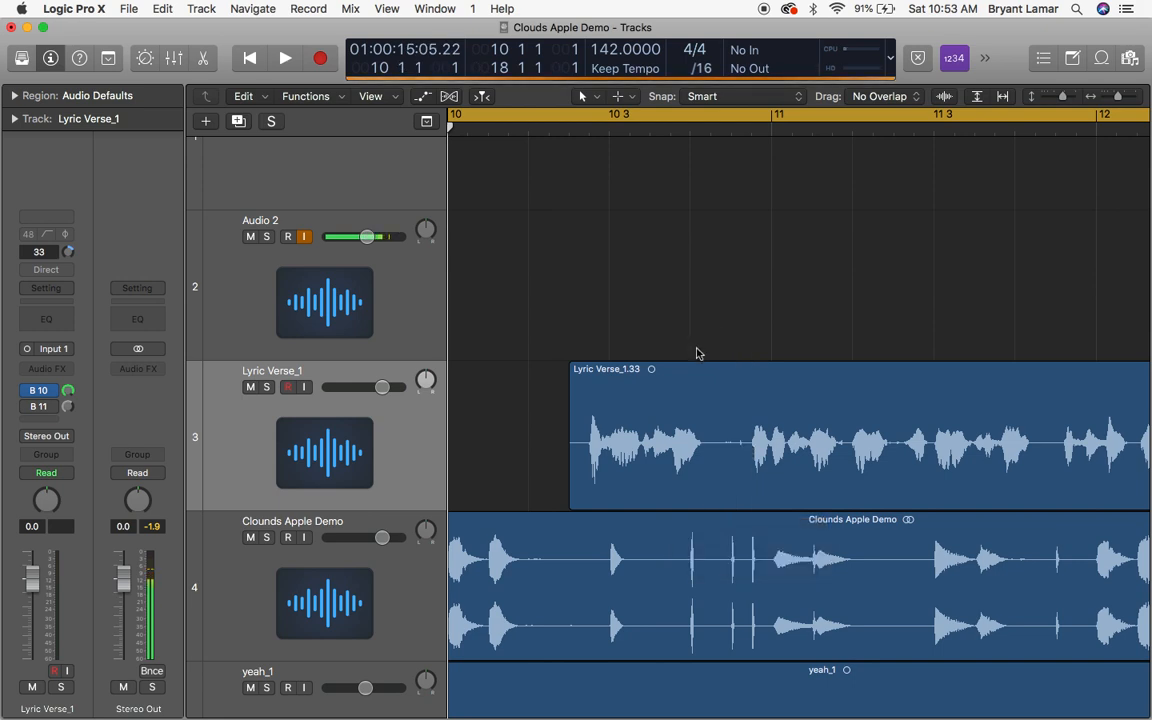
pyautogui.moveTo(702, 420)
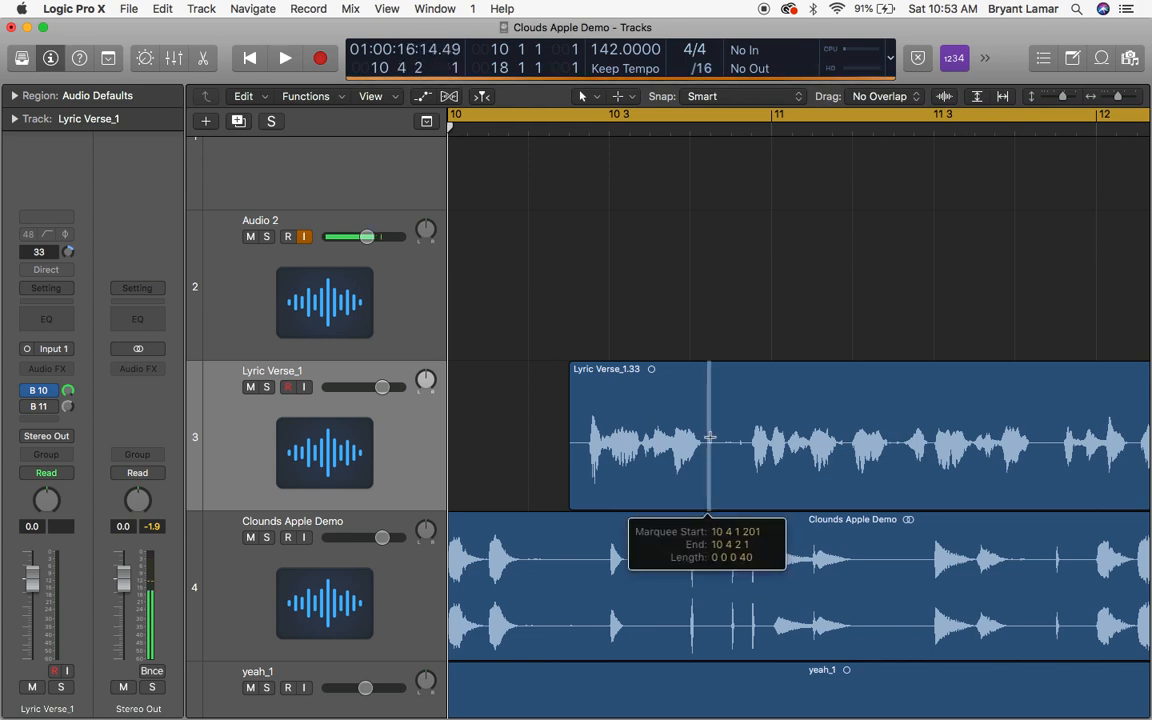
pyautogui.moveTo(708, 440); pyautogui.dragTo(748, 457)
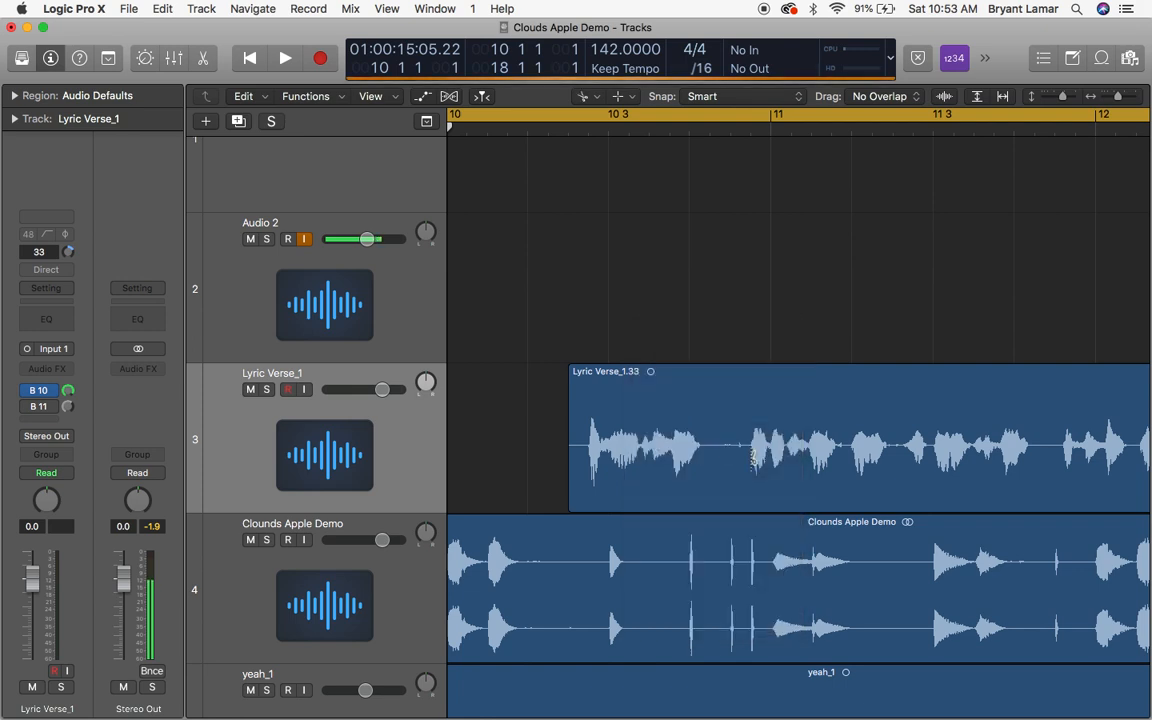
# Choose the Marquee Tool from the right-click editing tools list.
pyautogui.rightClick(750, 440)
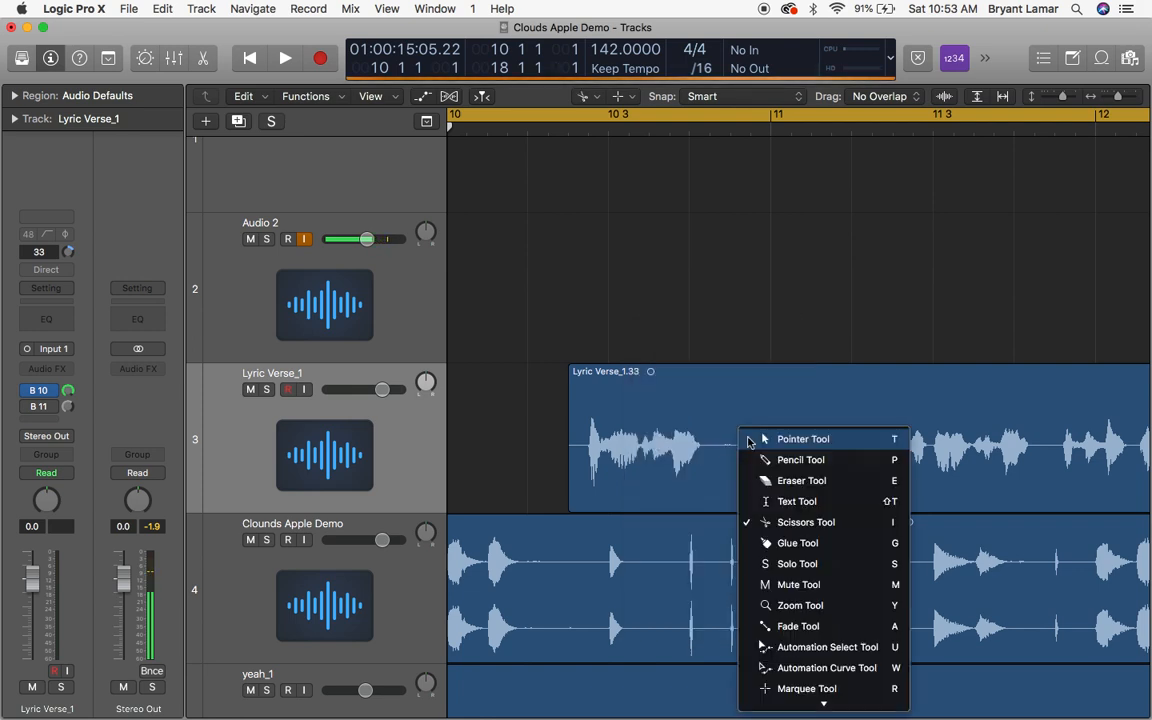
pyautogui.moveTo(714, 345)
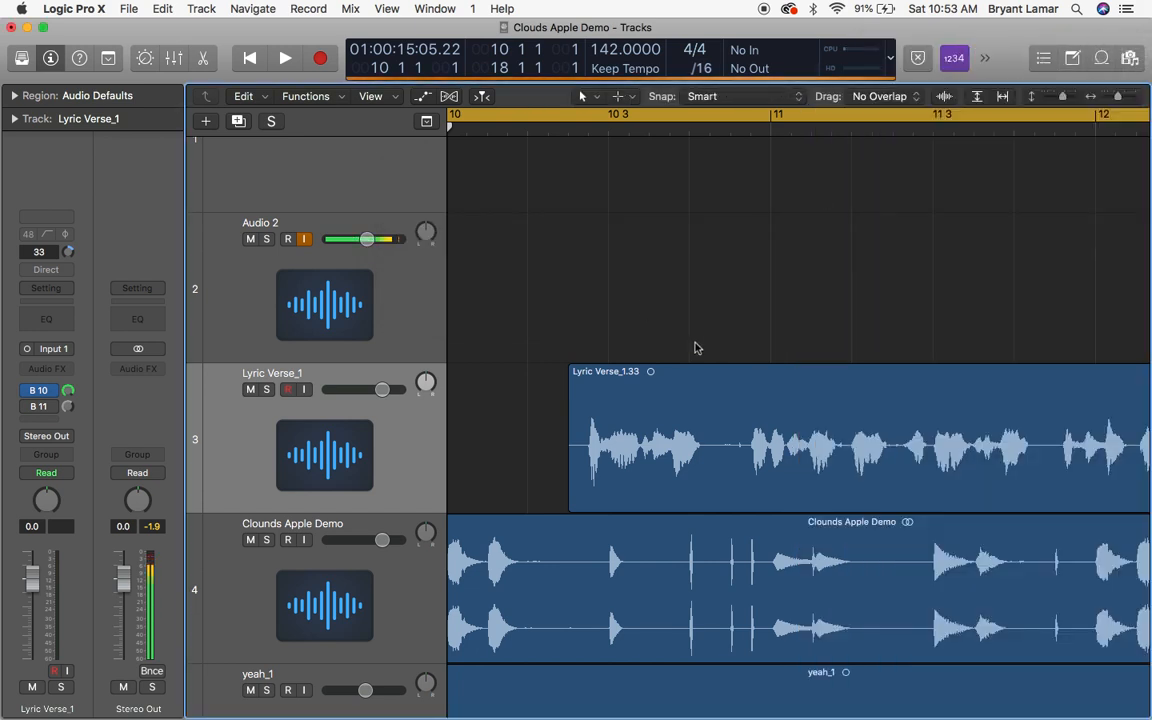
pyautogui.moveTo(687, 334)
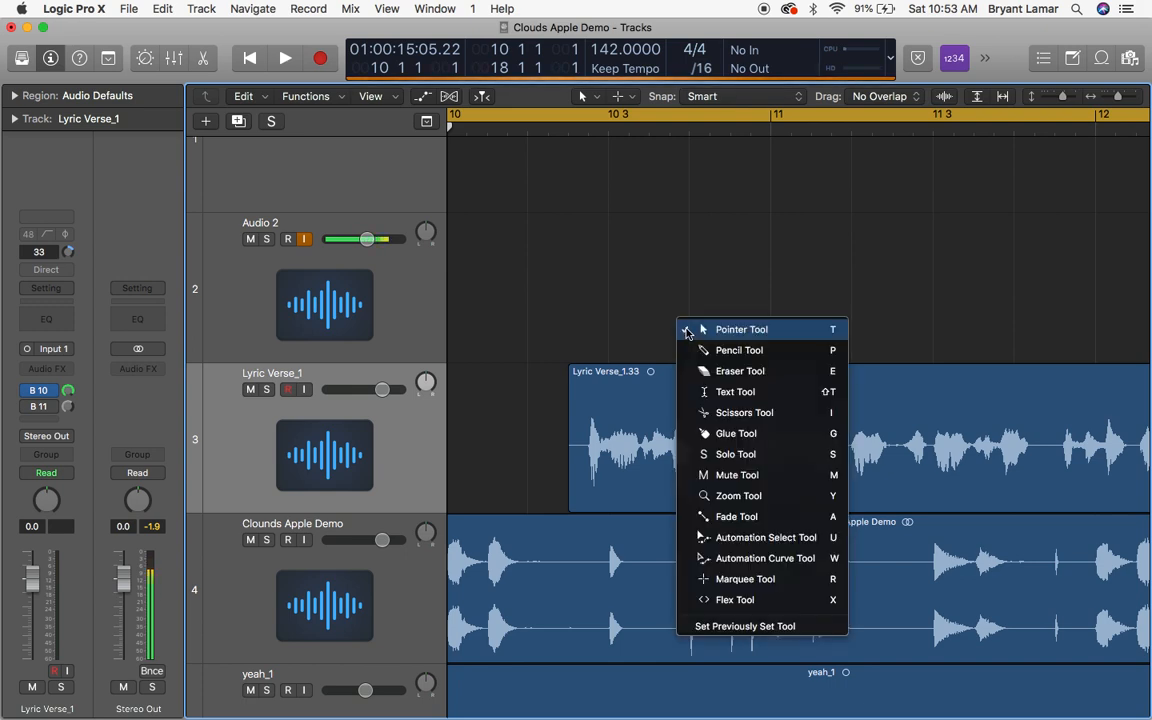
pyautogui.moveTo(744, 579)
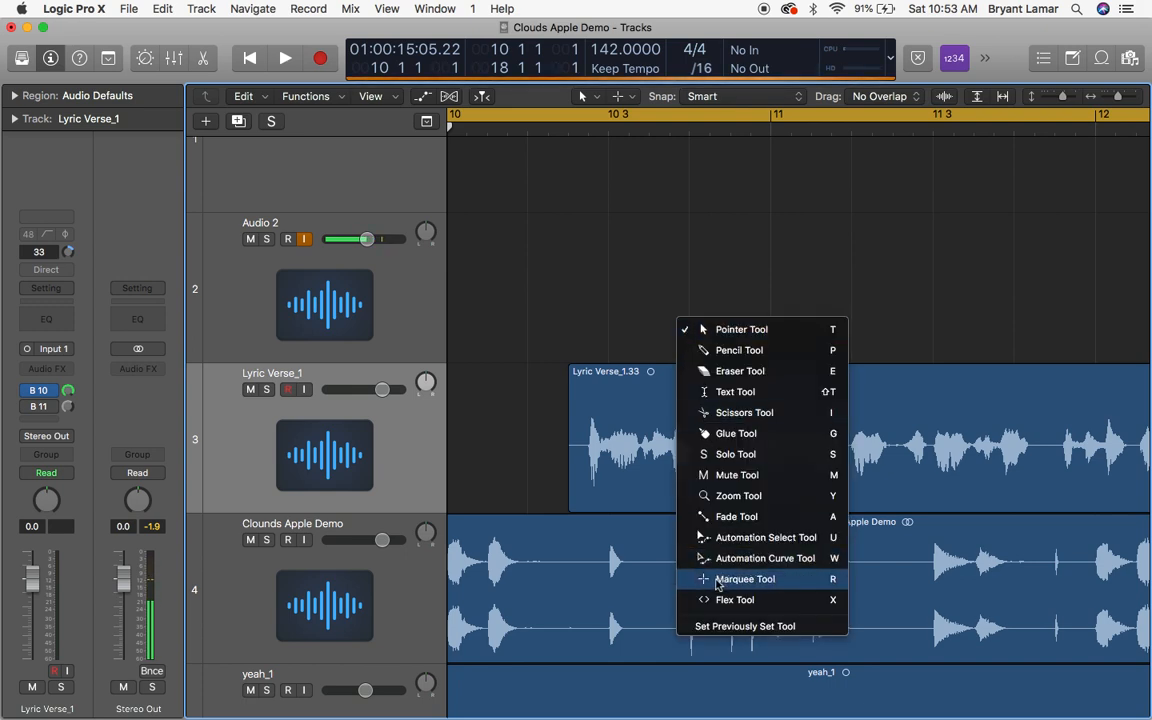
pyautogui.click(744, 579)
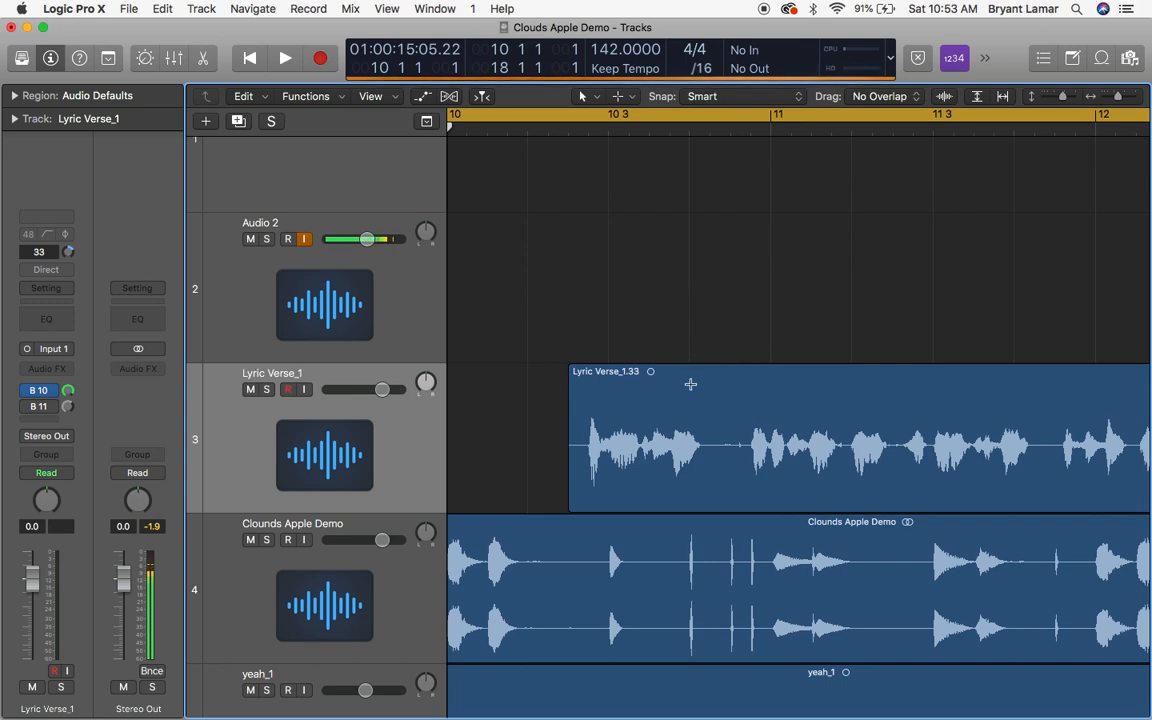
pyautogui.moveTo(708, 438)
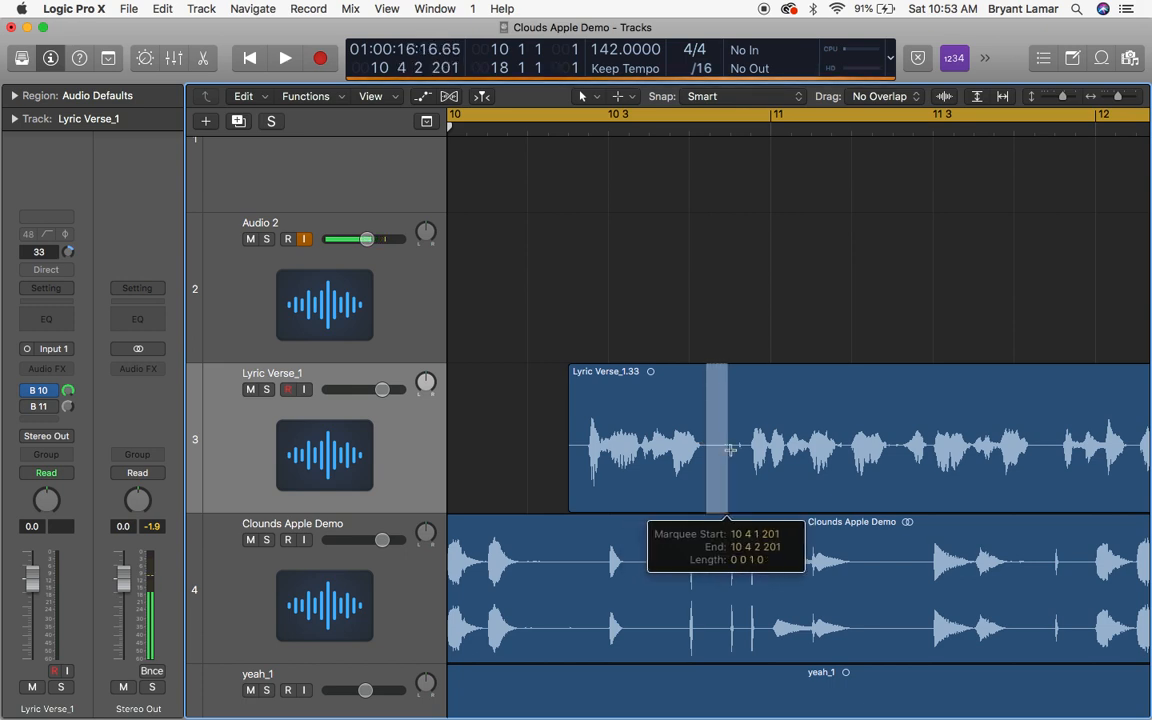
# Mark the breath gap before bar 11, solo Lyric Verse_1, and cut the region there.
pyautogui.moveTo(715, 450); pyautogui.dragTo(745, 450)
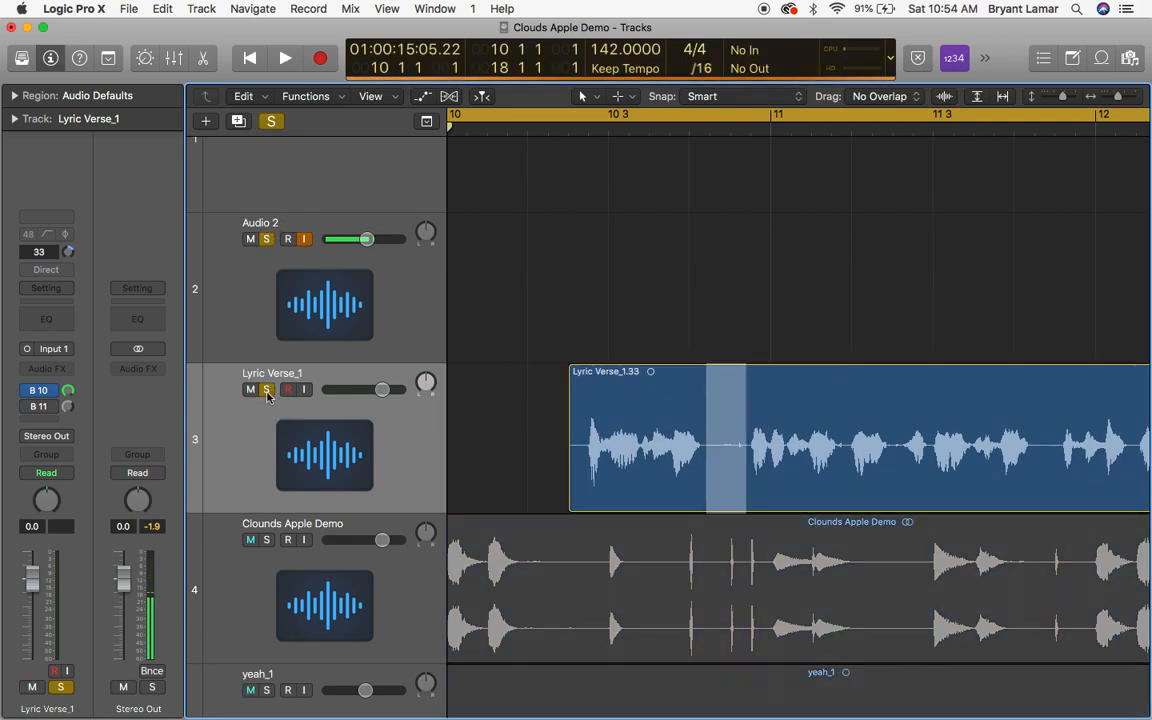
pyautogui.click(266, 540)
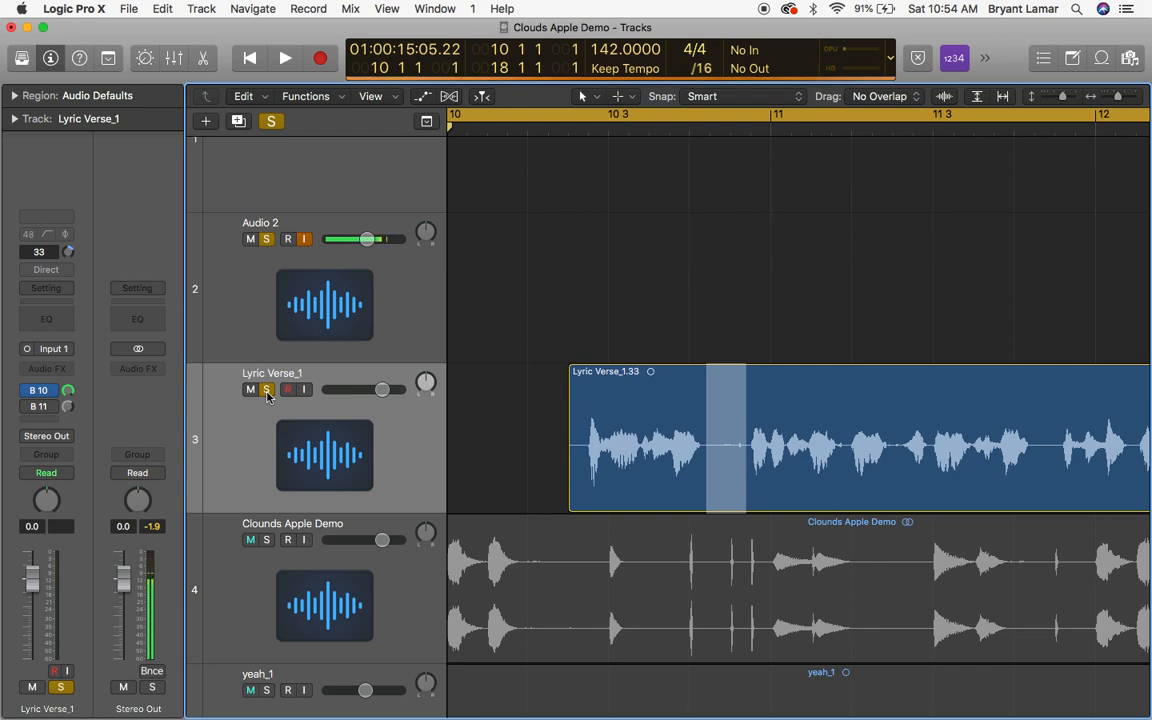
pyautogui.click(250, 539)
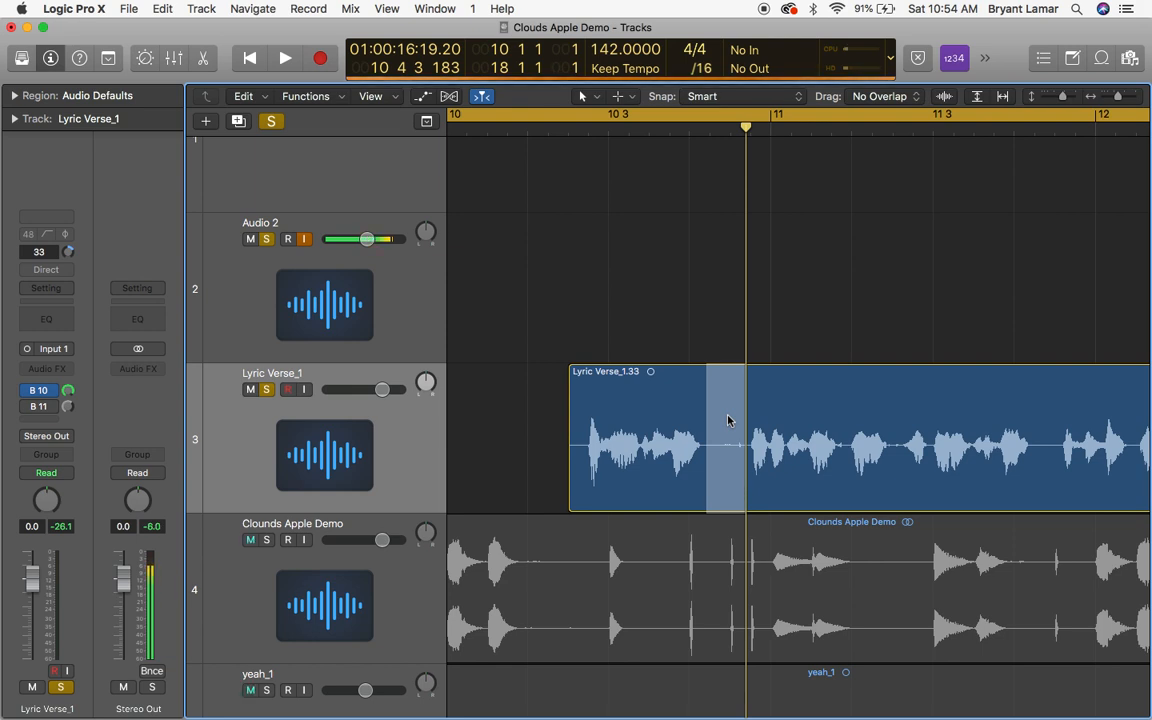
pyautogui.click(250, 540)
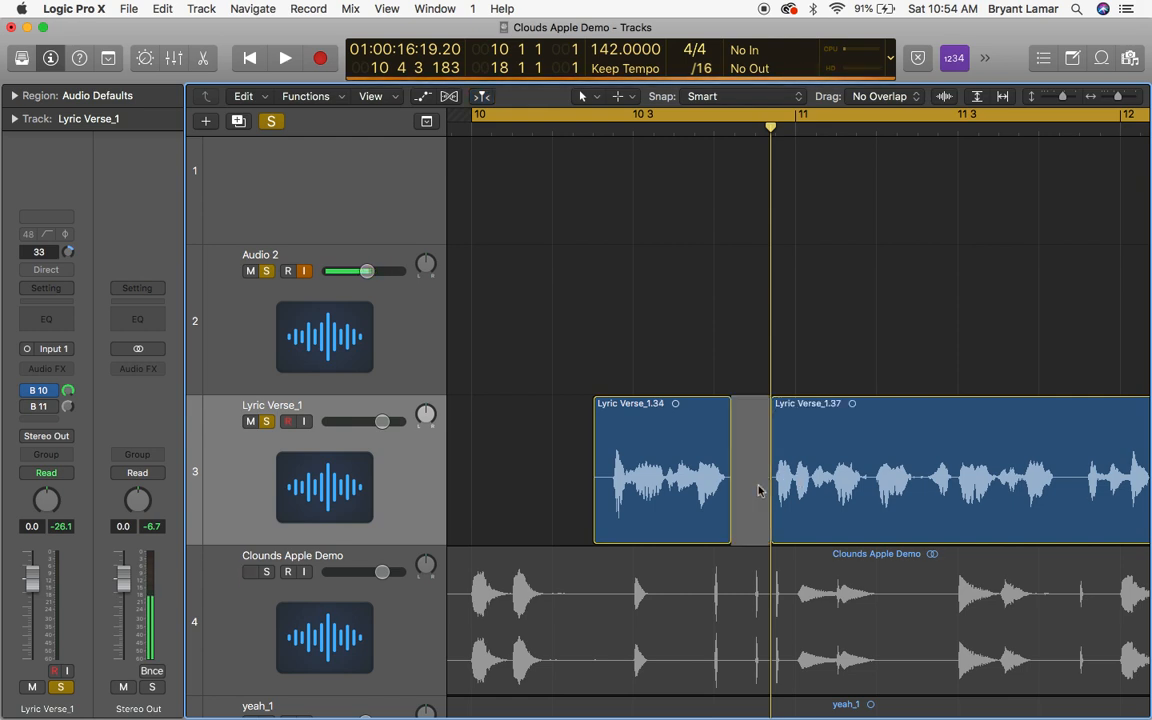
# Delete the silent piece between the regions before bar 11.
pyautogui.click(250, 572)
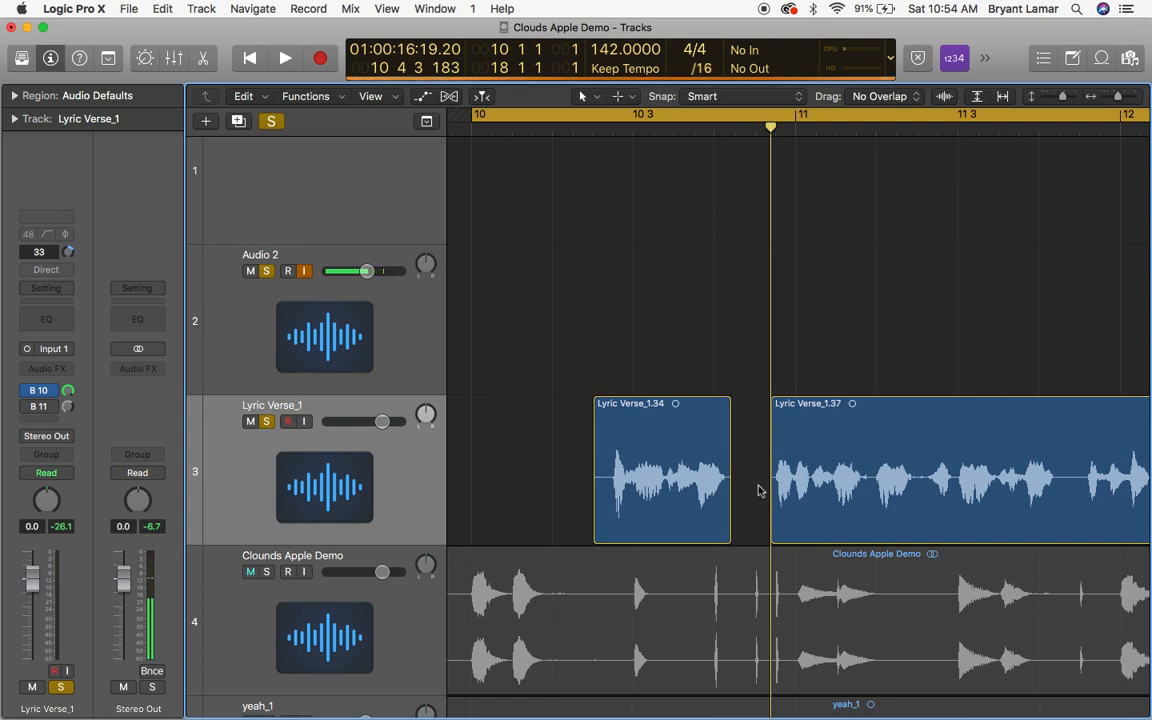
pyautogui.click(285, 57)
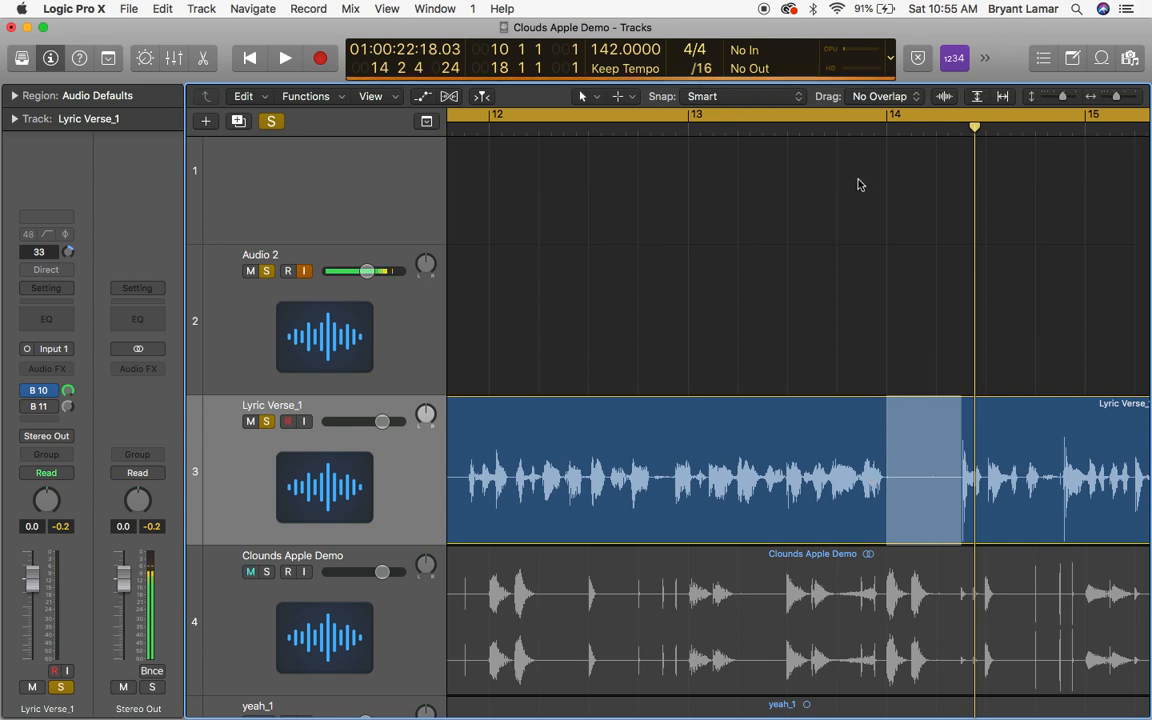
pyautogui.click(824, 127)
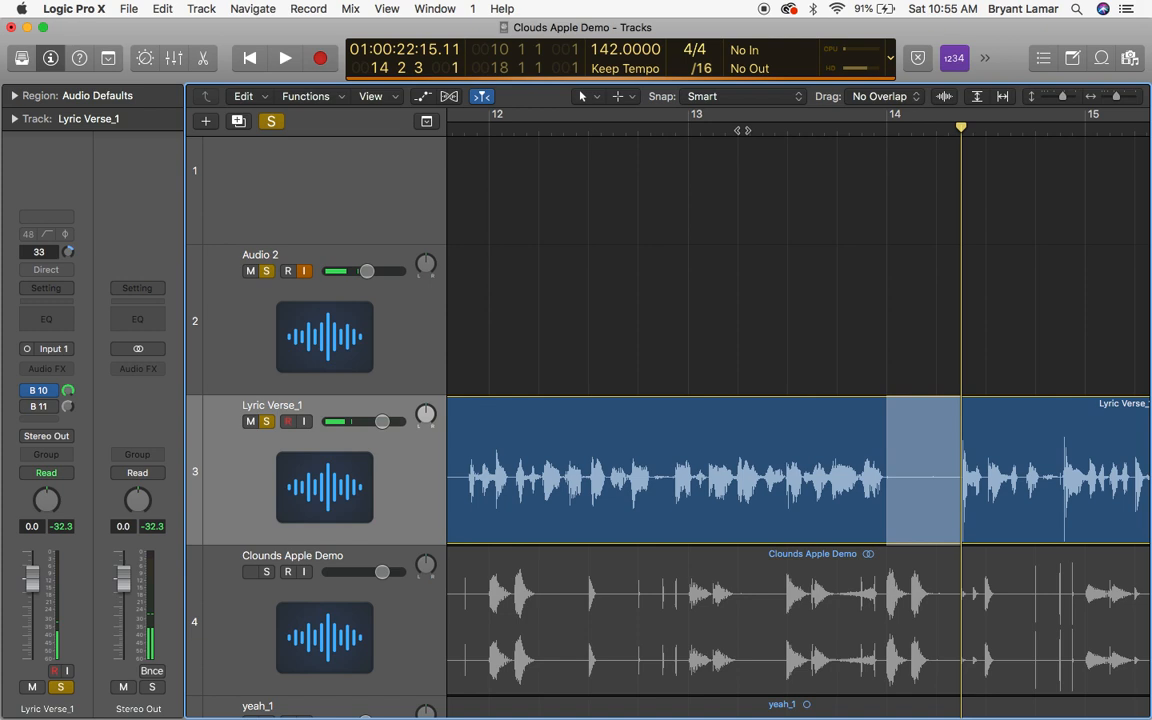
pyautogui.click(250, 571)
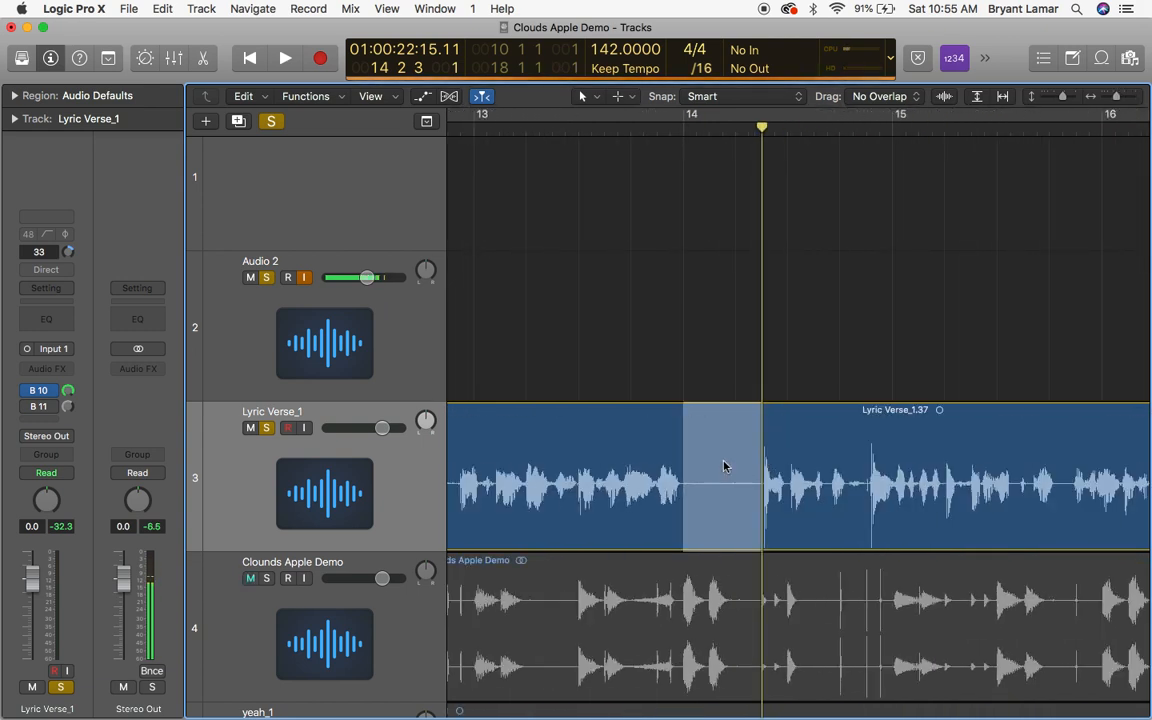
# Mark the quiet stretch before bar 14 in Lyric Verse_1.37 and reopen the tool list.
pyautogui.click(250, 578)
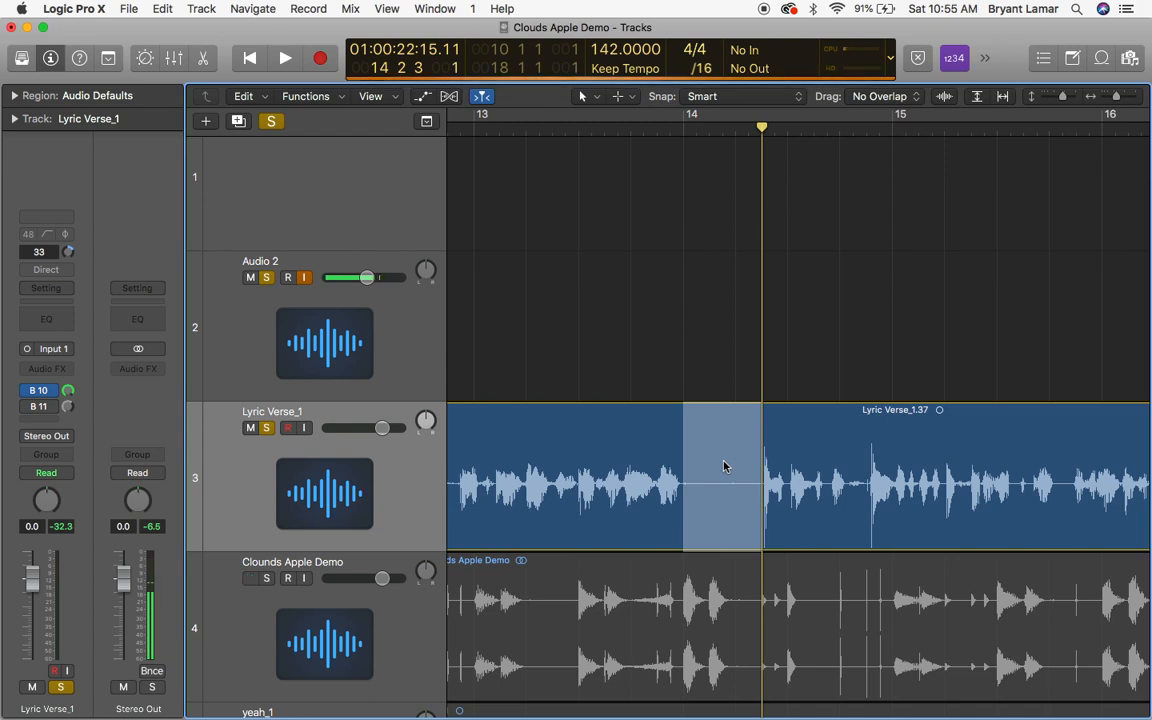
pyautogui.click(250, 578)
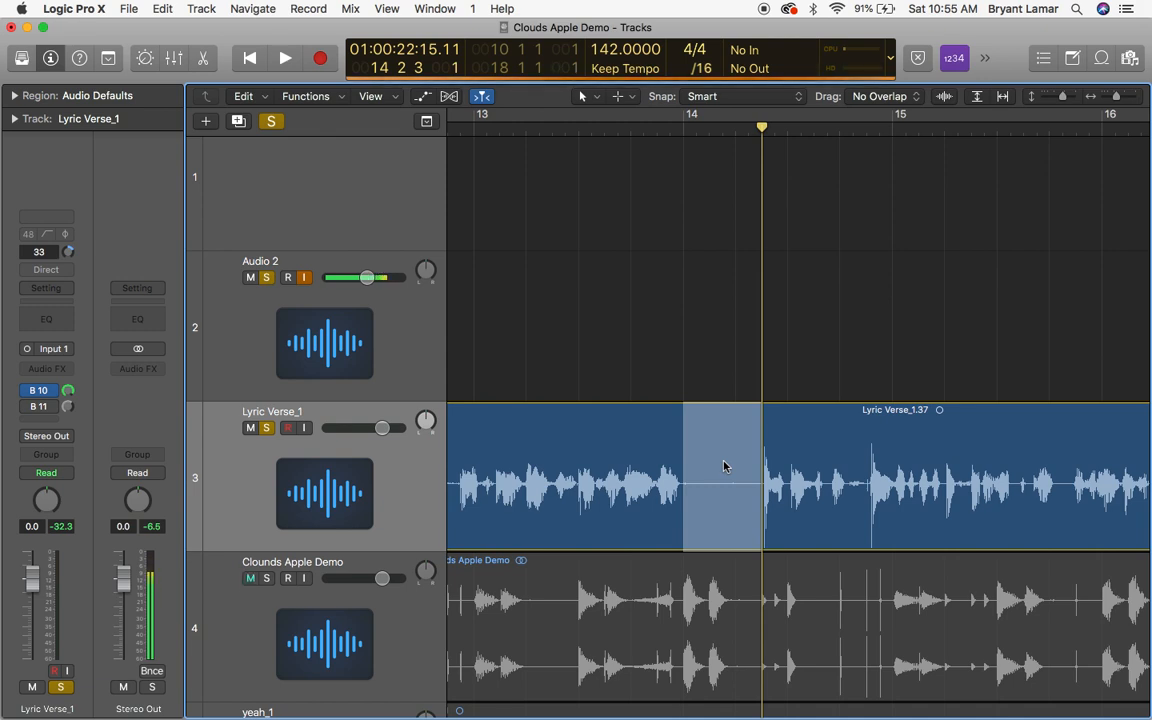
pyautogui.click(250, 578)
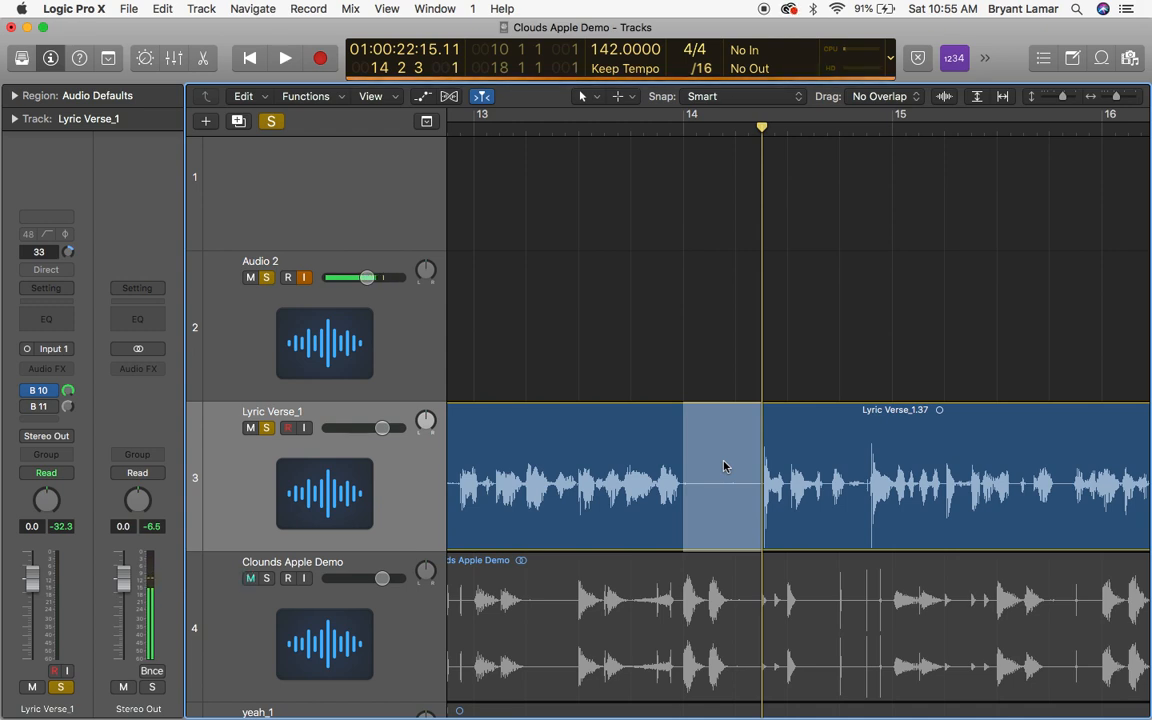
pyautogui.click(250, 578)
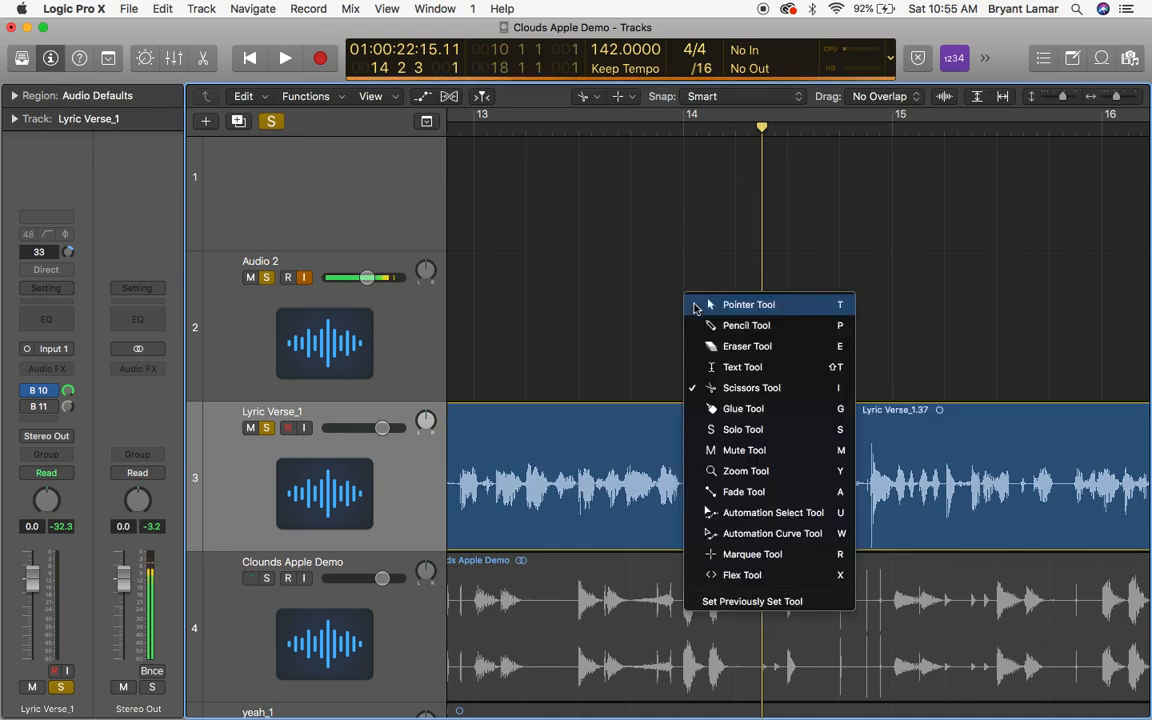
pyautogui.moveTo(752, 554)
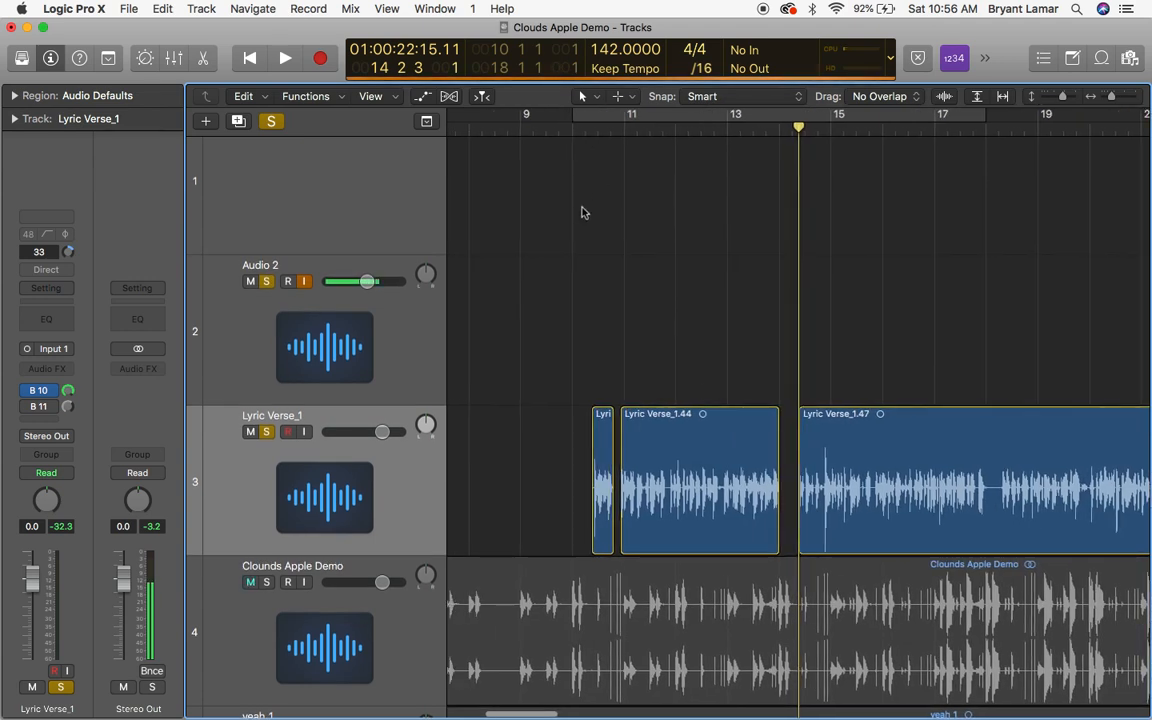
# Remove the silence before bar 14, leaving regions 1.44 and 1.47, and play back to check.
pyautogui.click(266, 582)
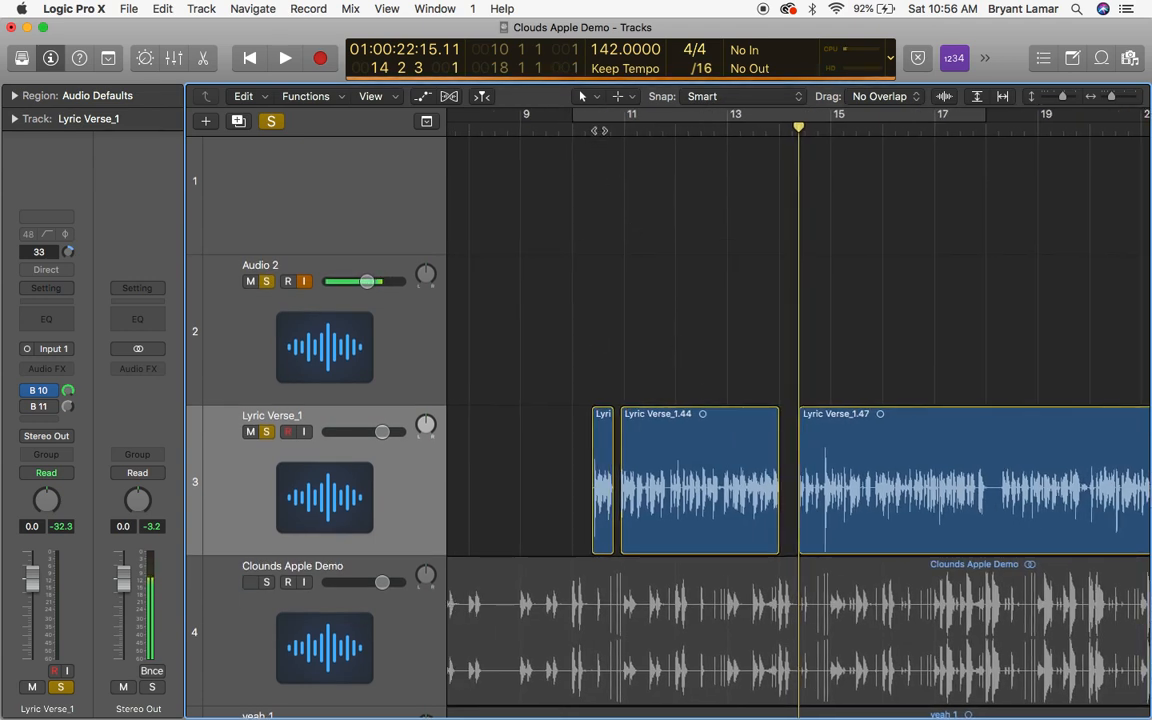
pyautogui.click(285, 57)
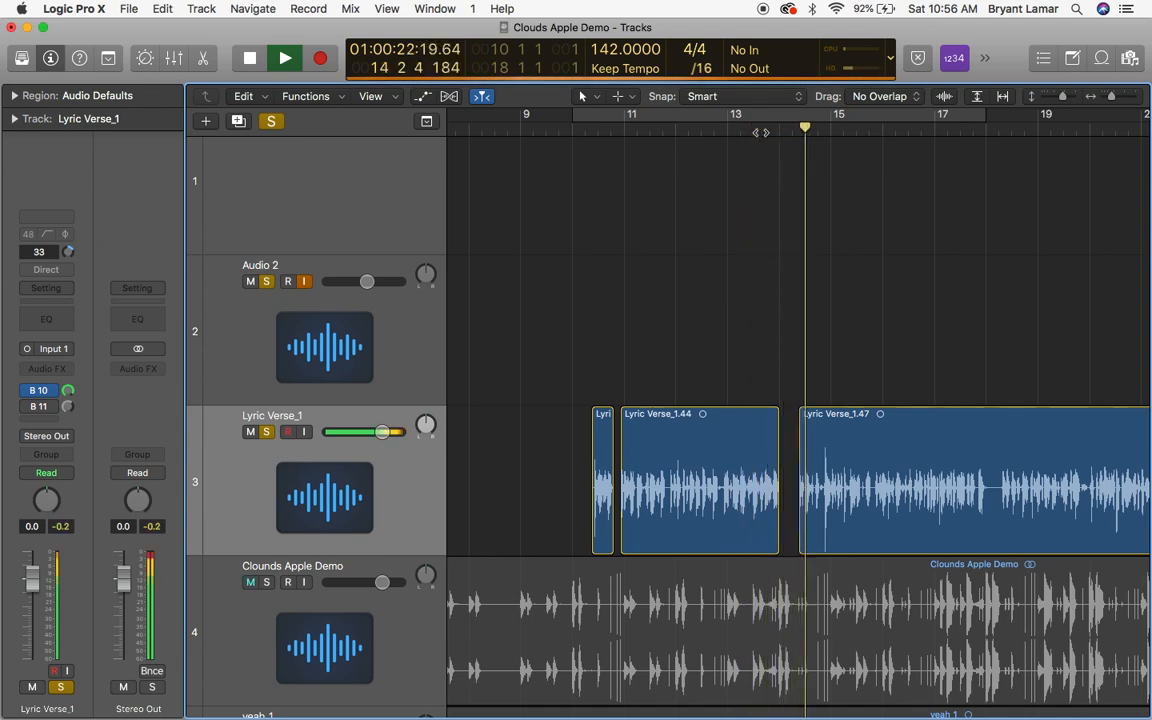
pyautogui.click(249, 57)
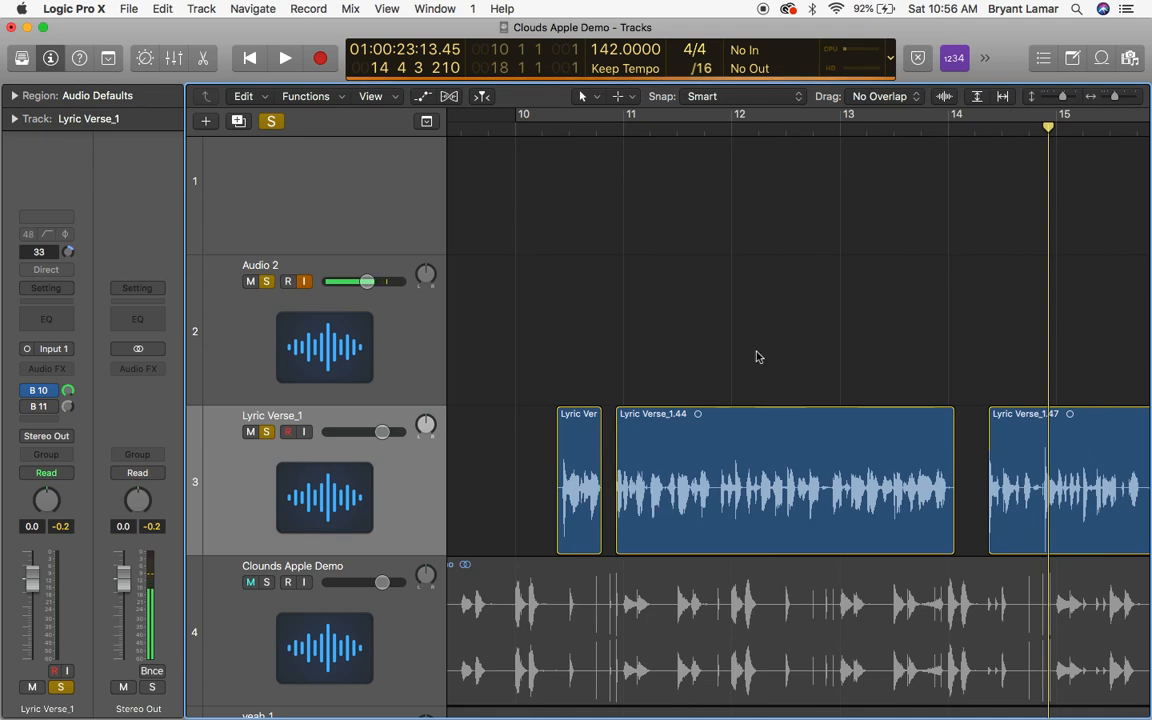
# Select the three Lyric Verse regions and enter a Fade In of 100 in the Region Inspector.
pyautogui.click(785, 480)
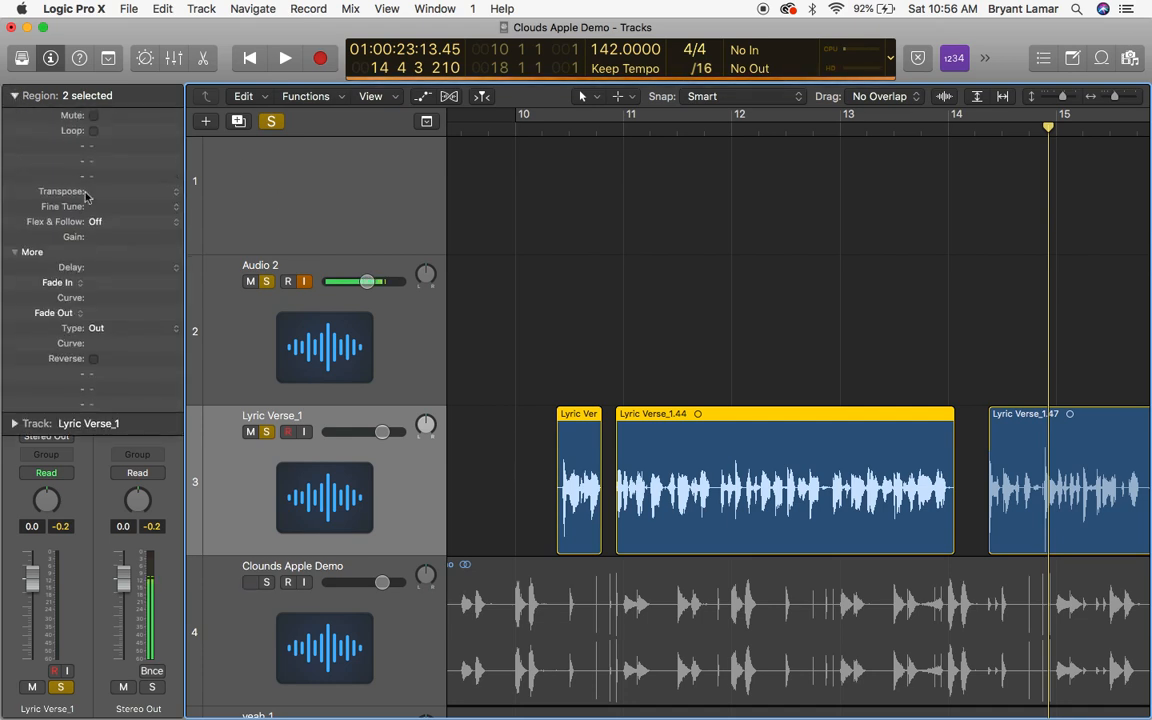
pyautogui.moveTo(87, 291)
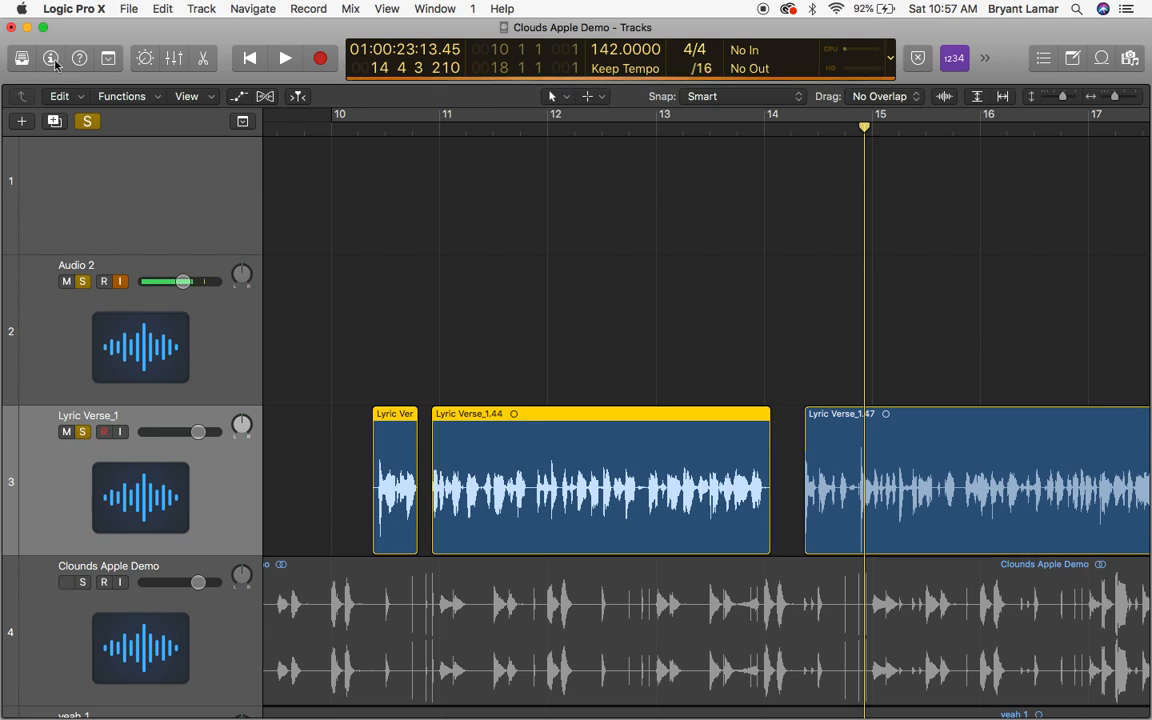
pyautogui.click(66, 582)
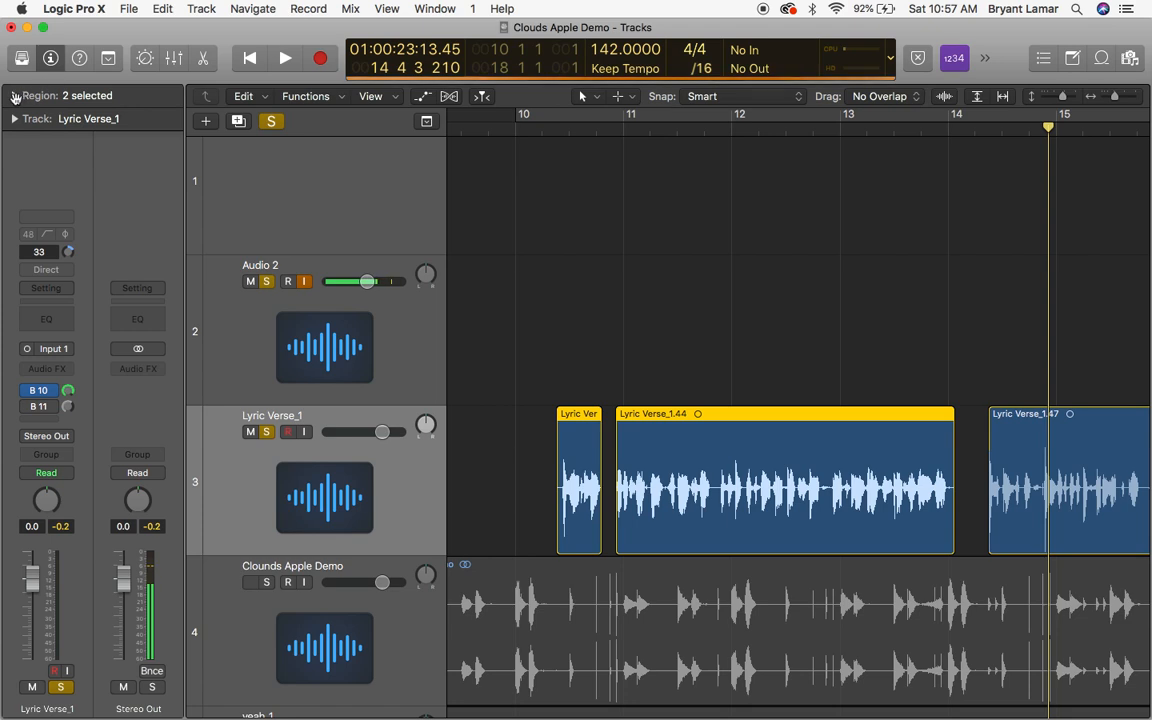
pyautogui.click(16, 95)
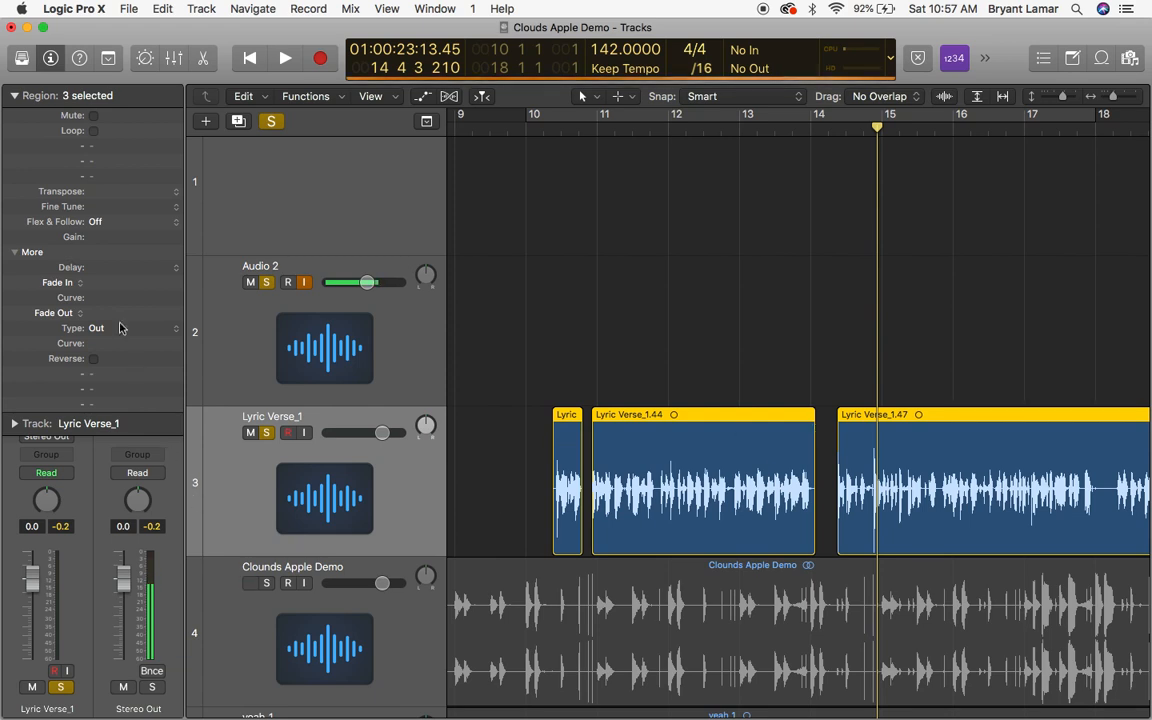
pyautogui.moveTo(104, 292)
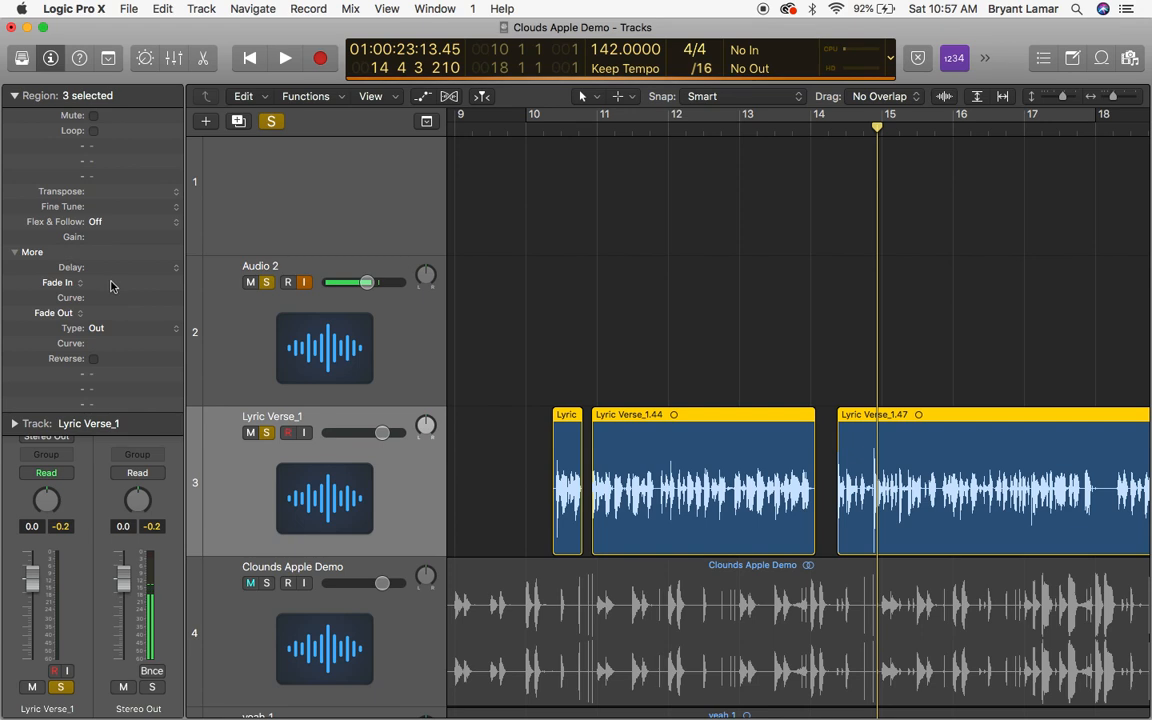
pyautogui.click(130, 282)
pyautogui.write('100')
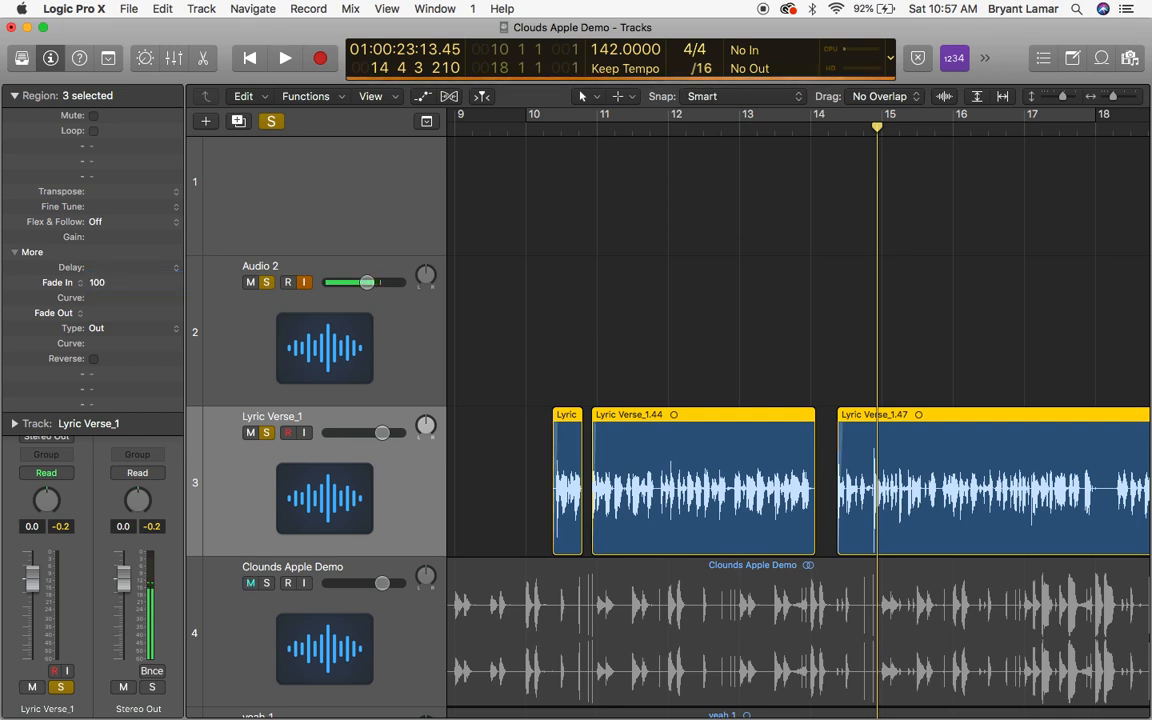
# Confirm Fade In at 100, then adjust region 1.34's fade-in ramp with the Fade tool.
pyautogui.click(250, 583)
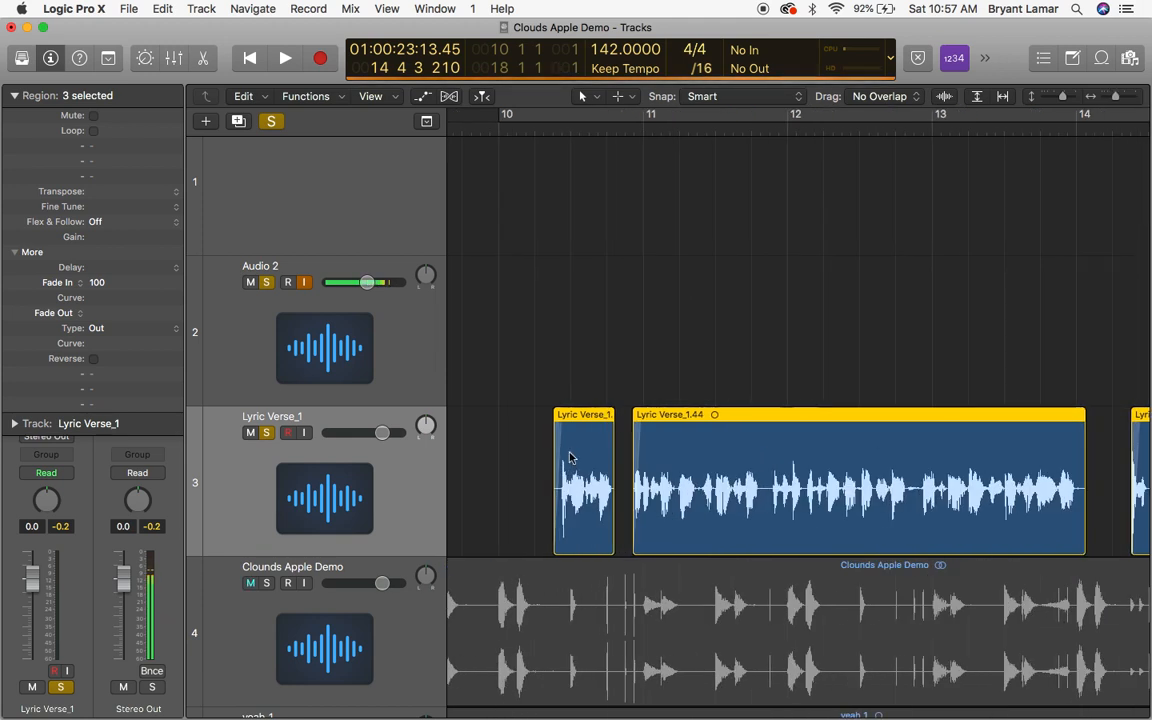
pyautogui.click(553, 127)
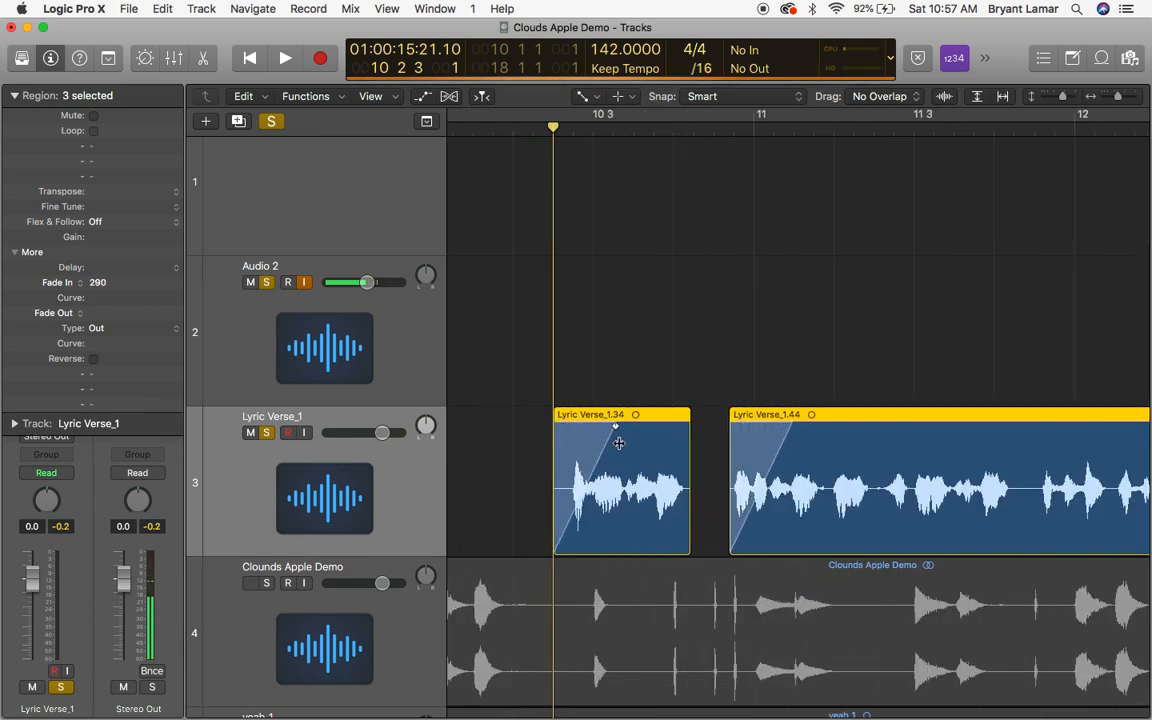
pyautogui.moveTo(616, 427); pyautogui.dragTo(642, 427)
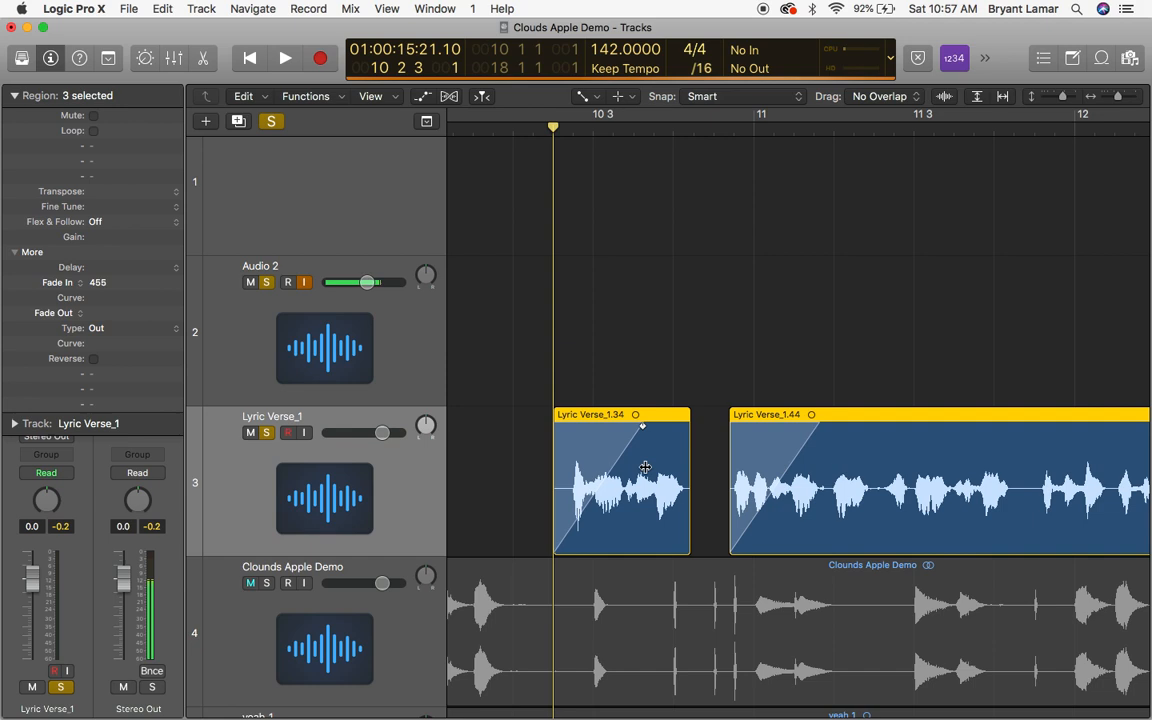
pyautogui.moveTo(643, 427); pyautogui.dragTo(573, 427)
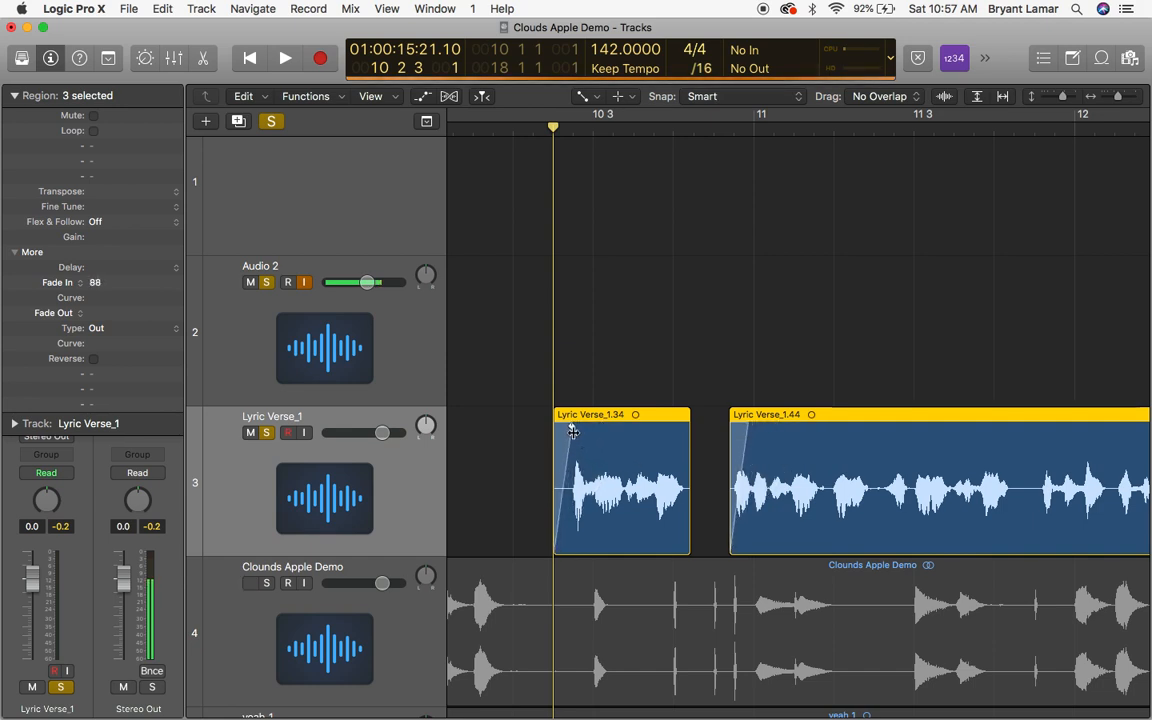